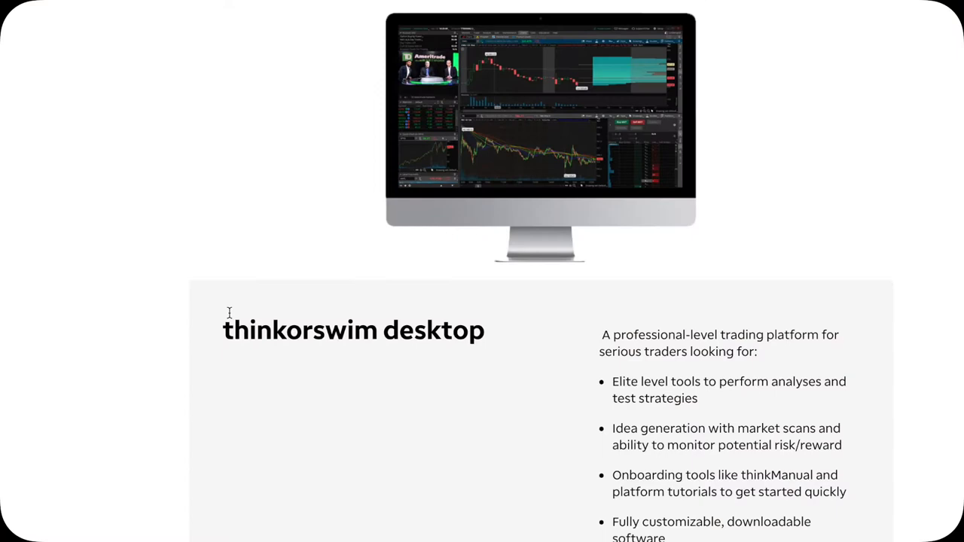
Step: Scroll past the thinkorswim overview and highlight the thinkOnDemand backtesting article's headline
left_click_drag(601, 334, 811, 521)
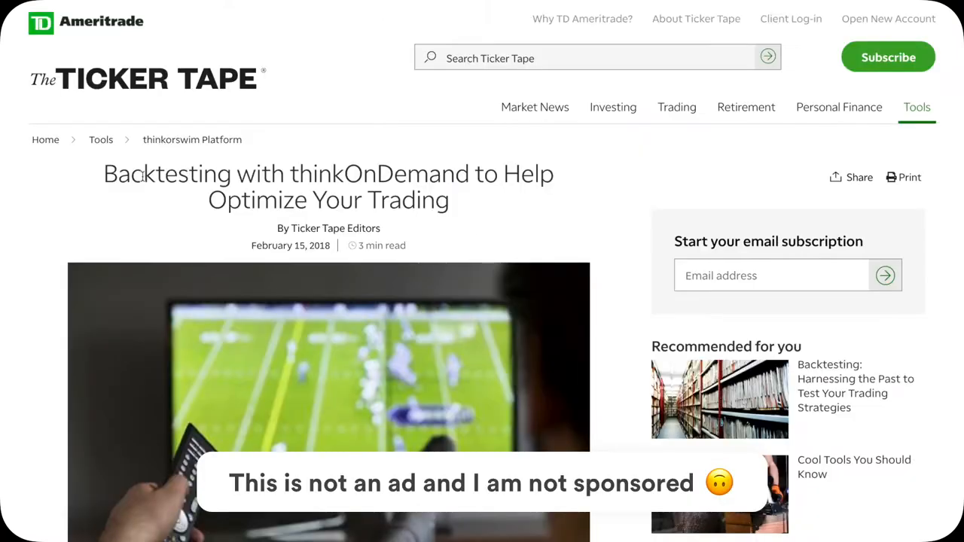
left_click_drag(104, 173, 448, 200)
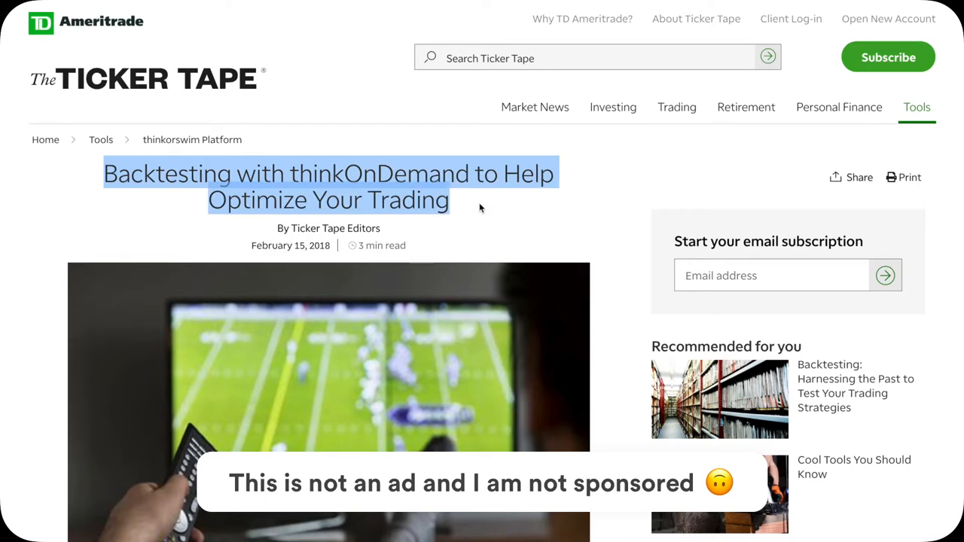
left_click(546, 205)
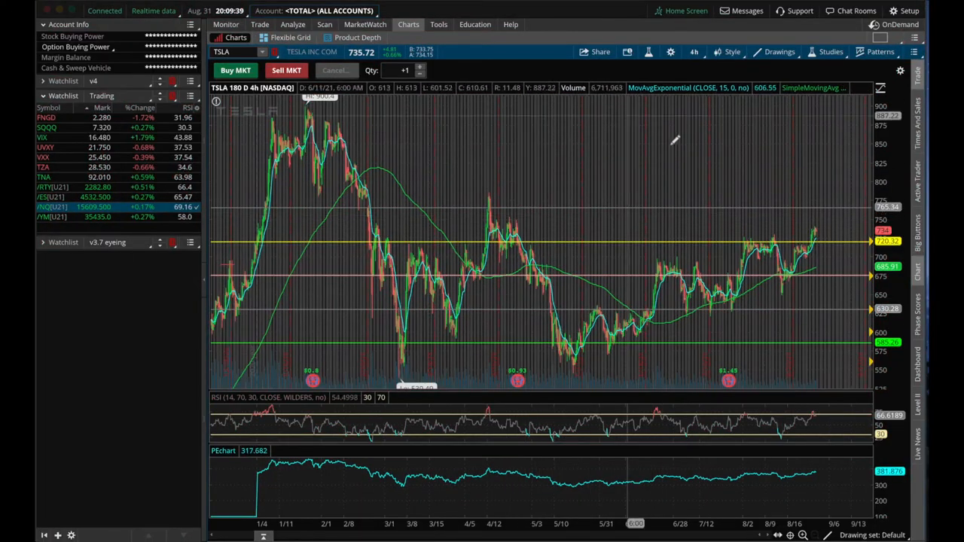
mouse_move(573, 172)
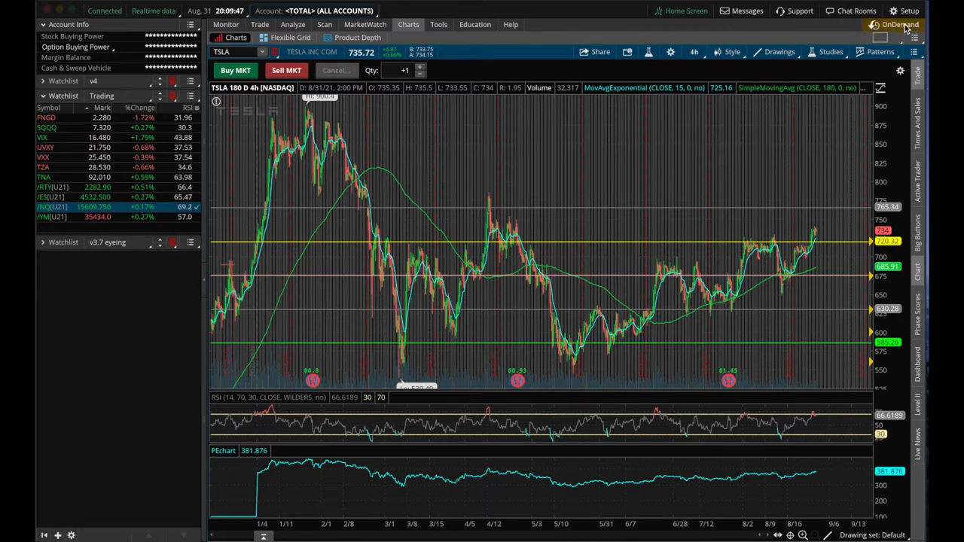
Step: Switch into the OnDemand virtual replay account showing TSLA from April 12
left_click(894, 24)
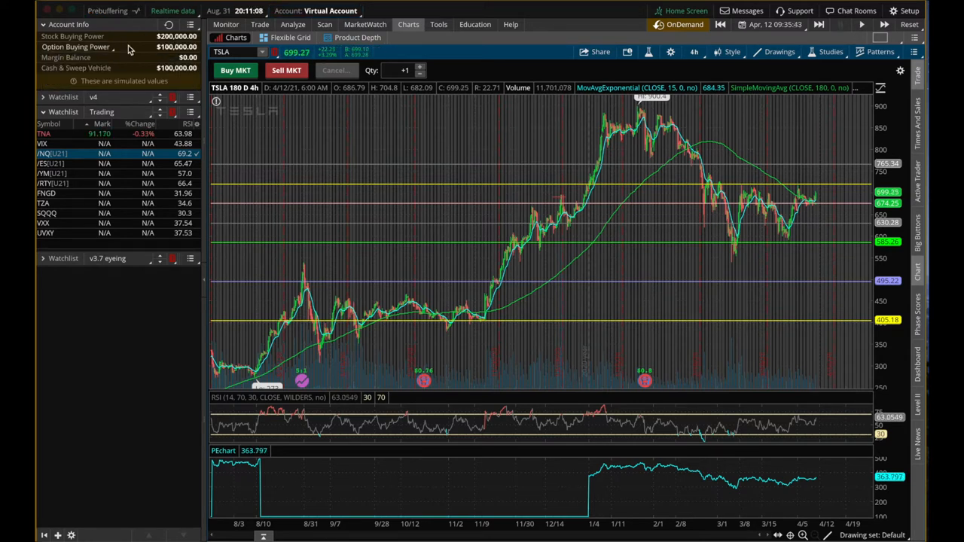
mouse_move(45, 73)
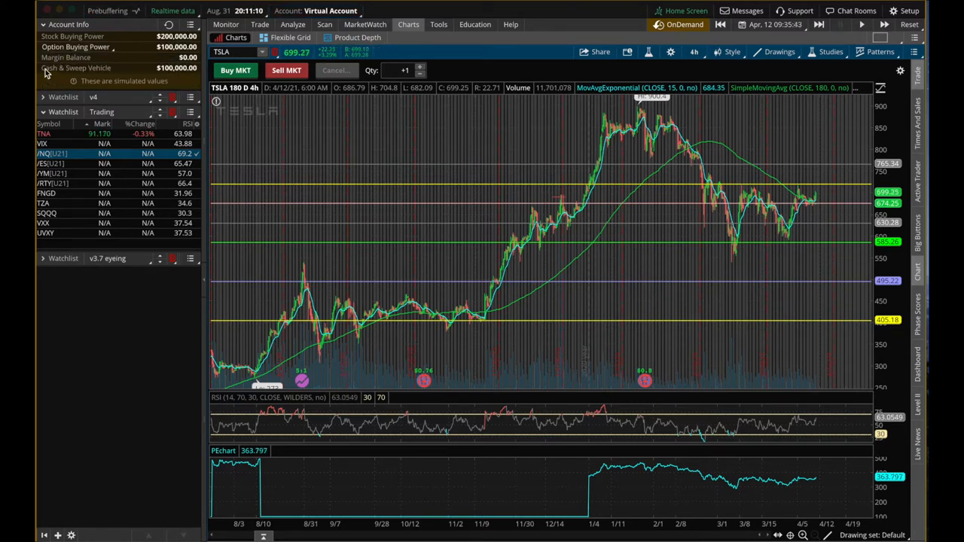
mouse_move(58, 73)
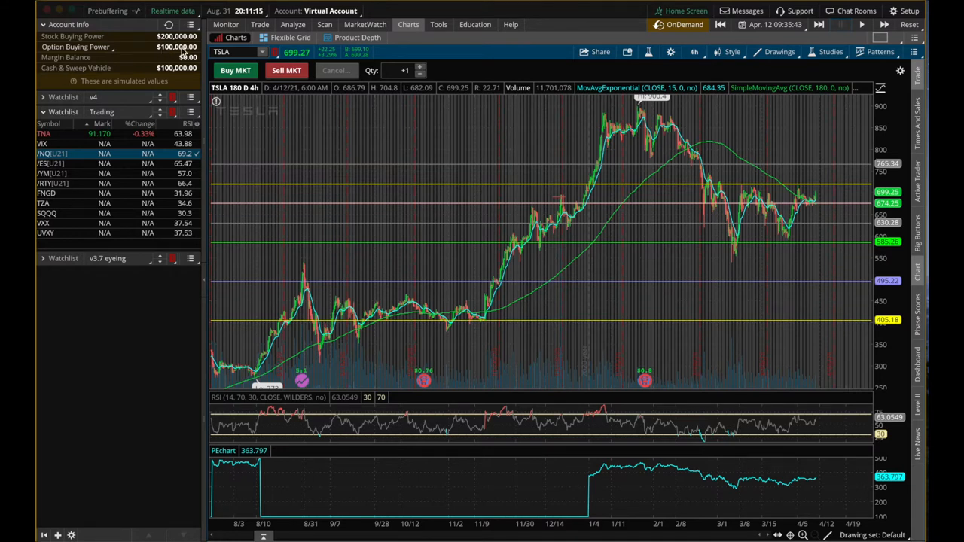
mouse_move(74, 43)
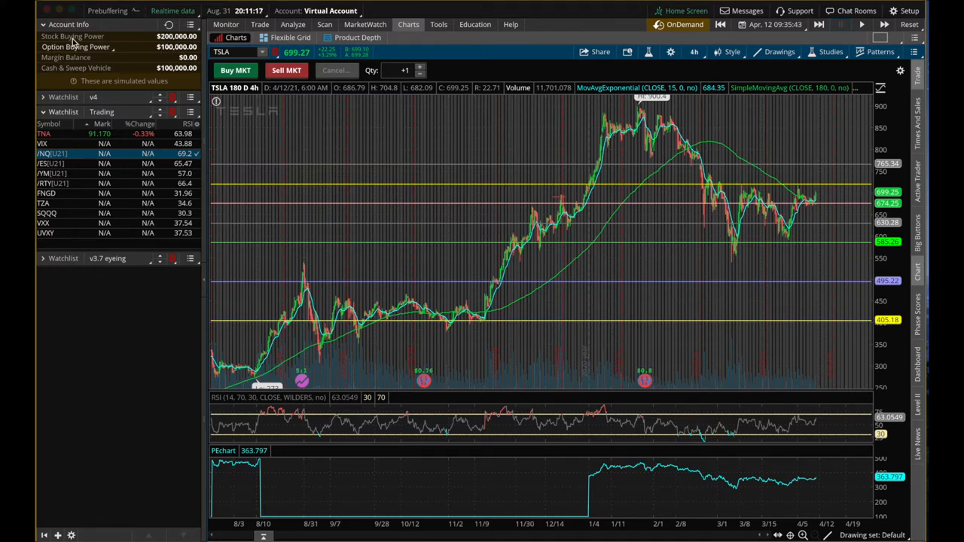
mouse_move(535, 61)
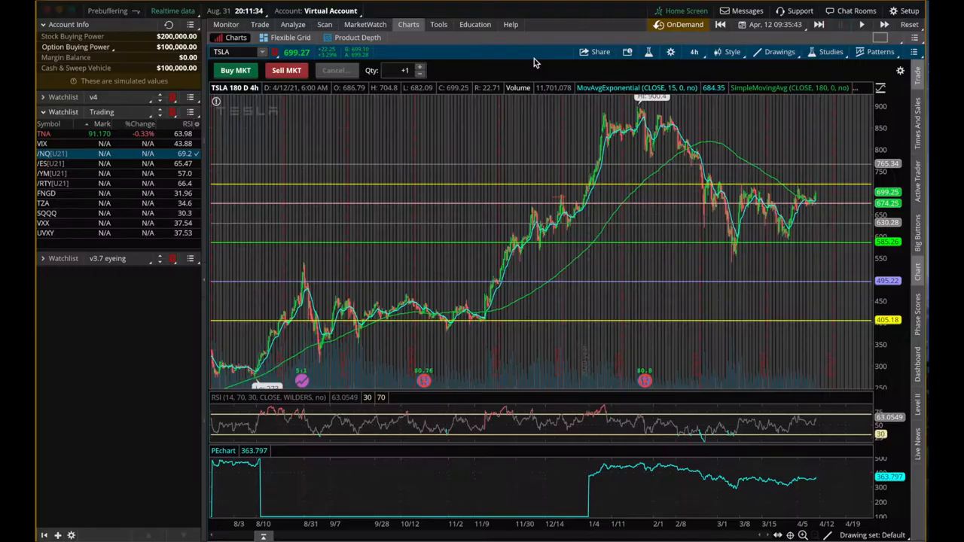
Step: Set the OnDemand replay date and time to April 12 at 09:35:00
left_click(769, 24)
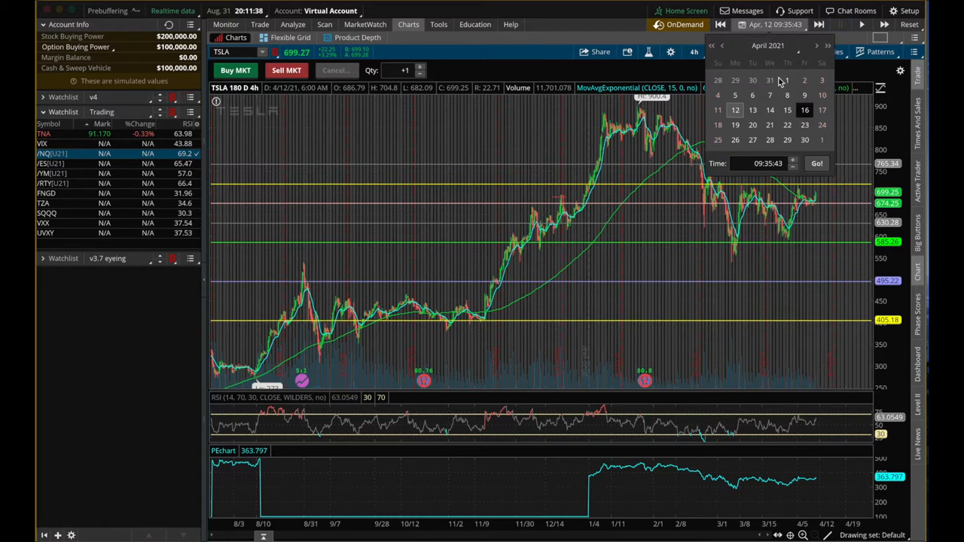
mouse_move(780, 103)
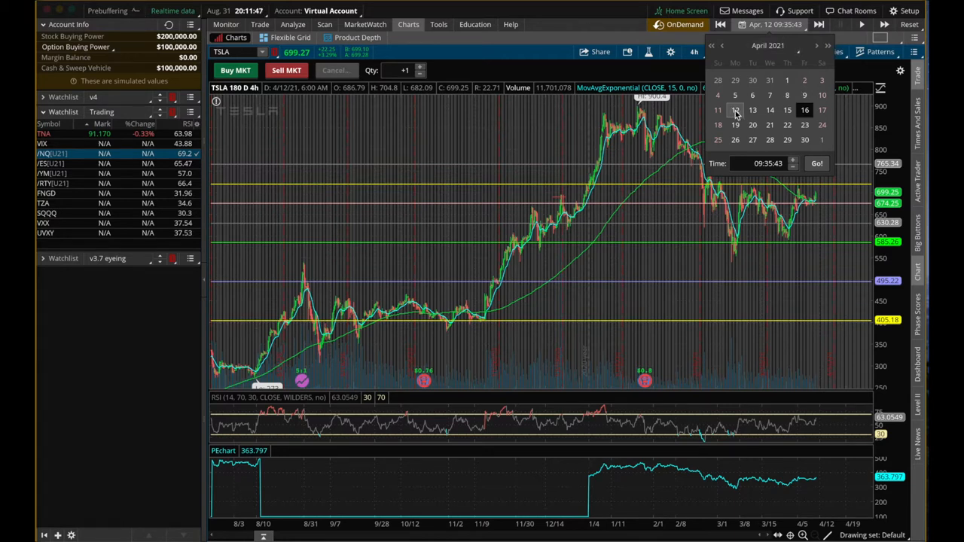
left_click(761, 164)
type("00")
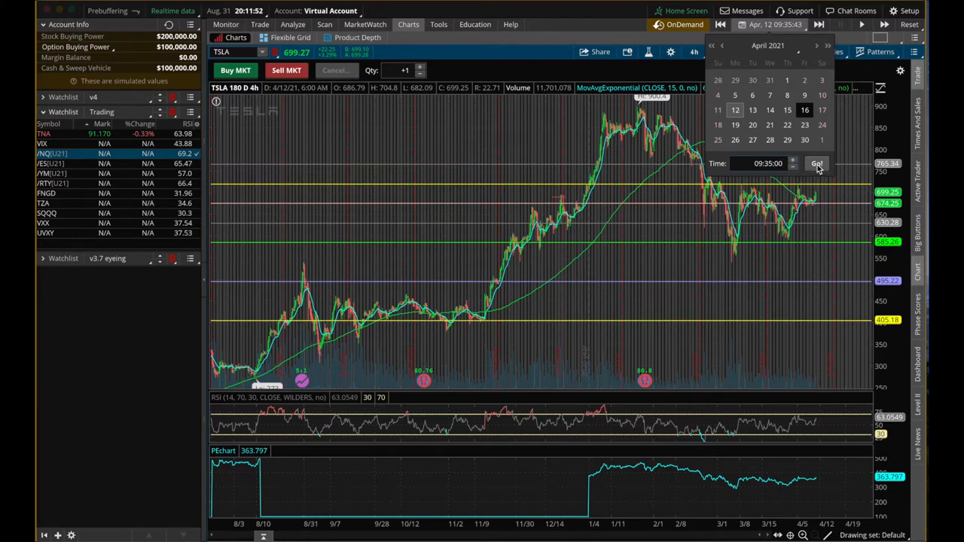
left_click(818, 164)
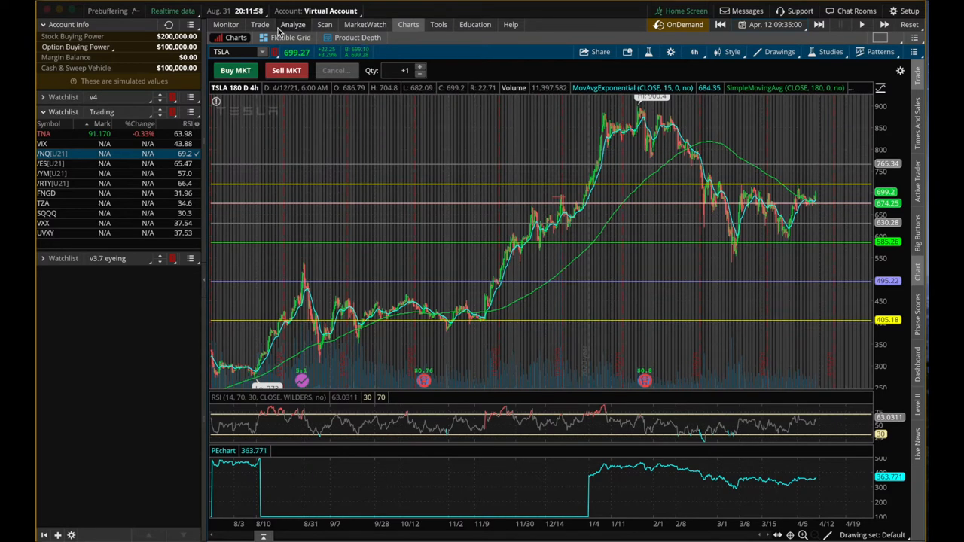
Step: Show TSLA's 16 APR 21 option chain and scroll to strikes near 700
left_click(260, 24)
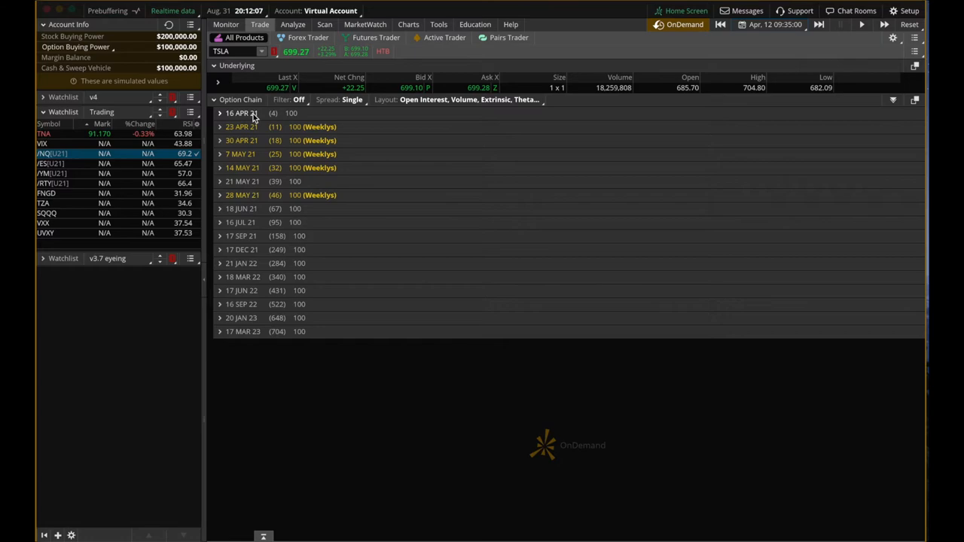
left_click(220, 113)
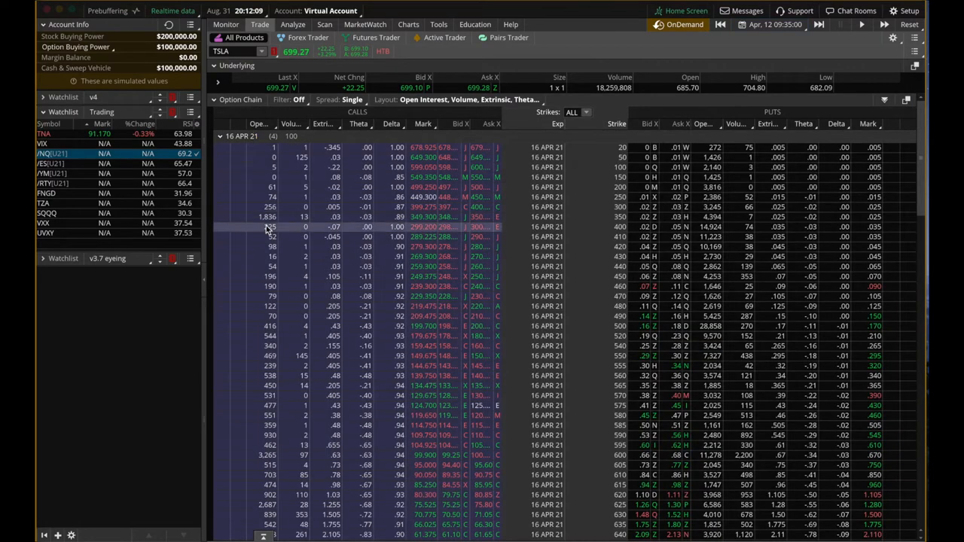
scroll("down", 3)
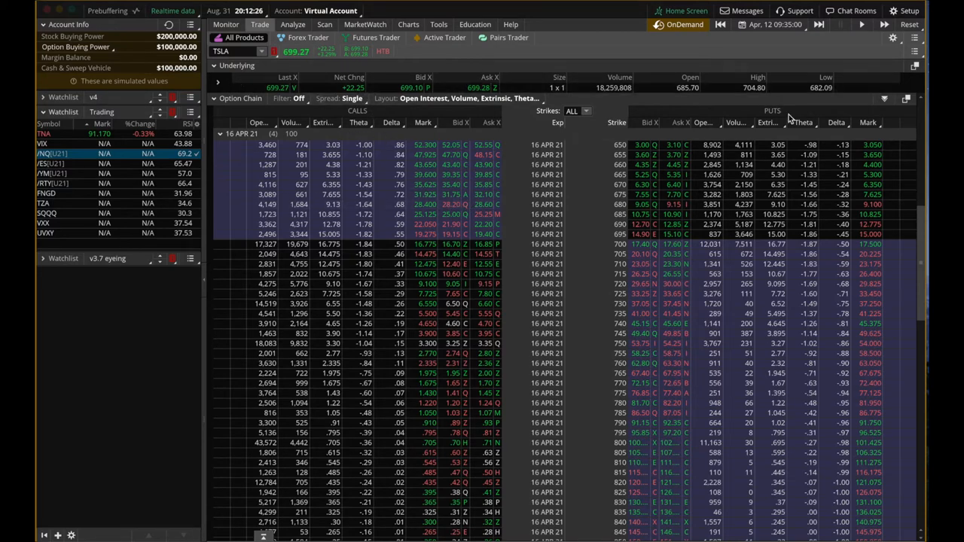
mouse_move(454, 155)
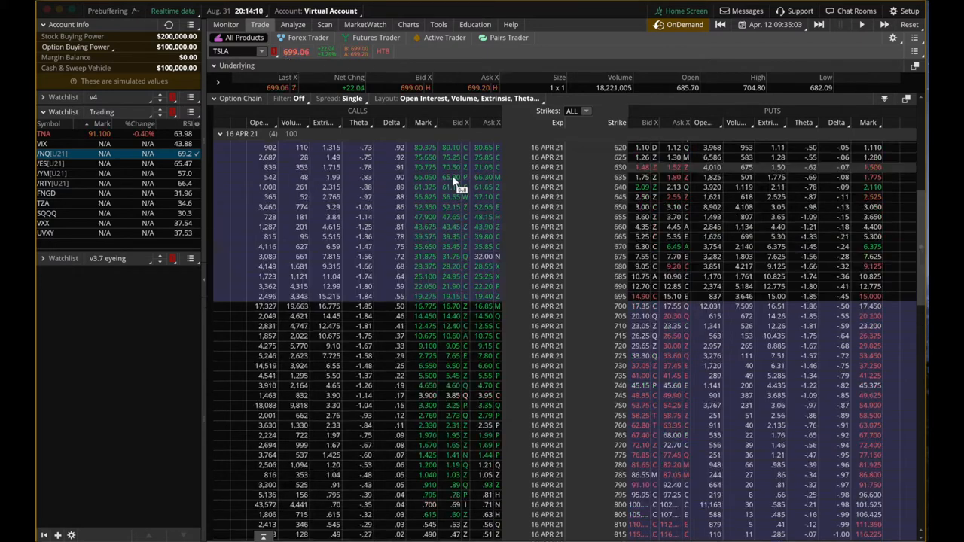
scroll("down", 3)
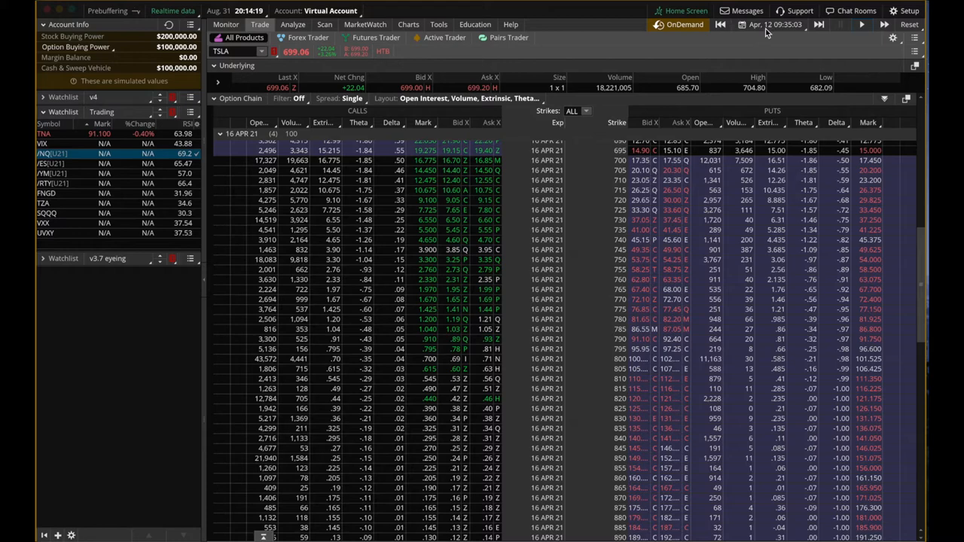
left_click(768, 24)
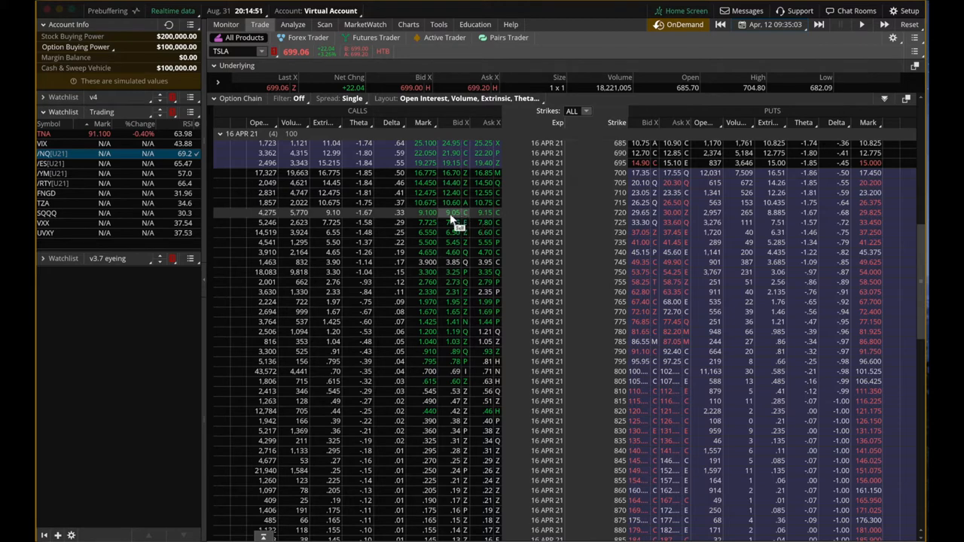
Step: Buy one TSLA 16 APR 21 720 call at 9.10
left_click(459, 213)
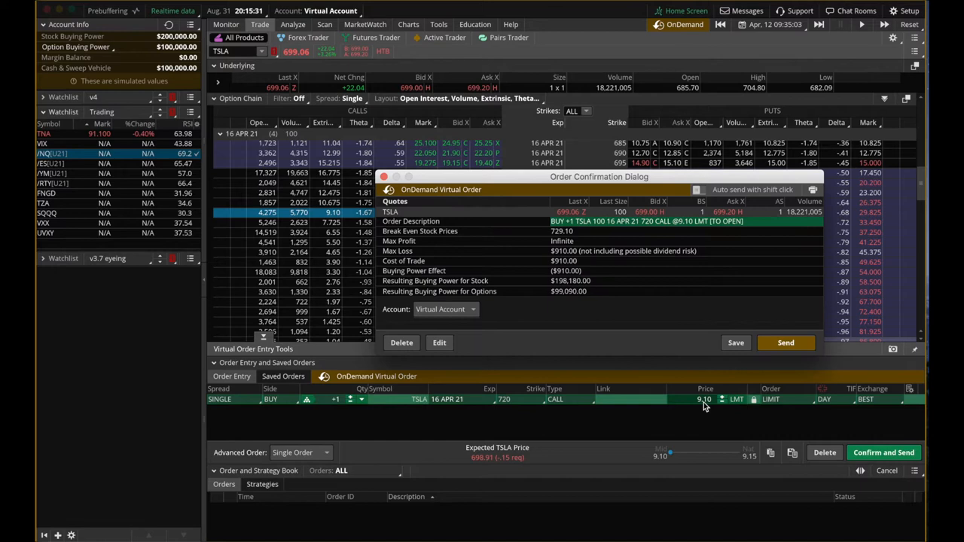
mouse_move(707, 406)
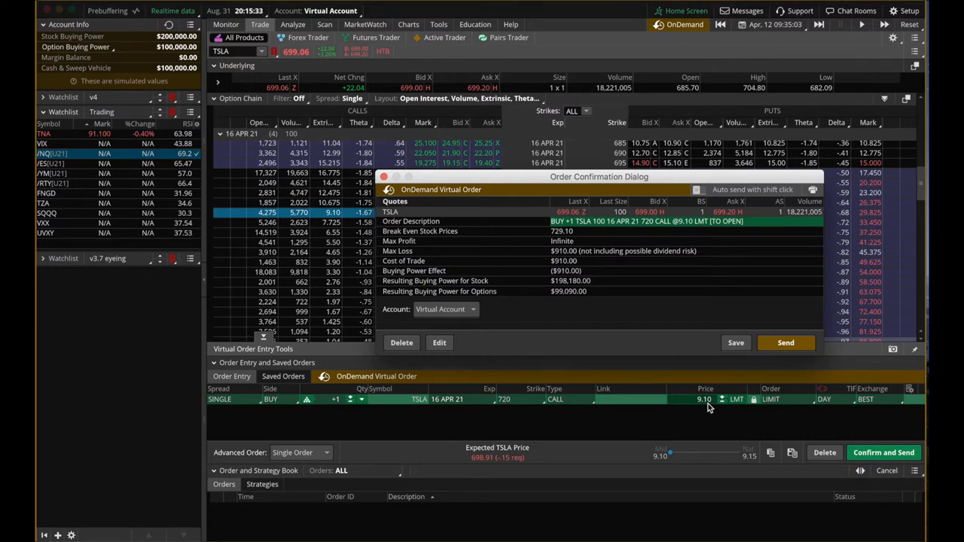
mouse_move(711, 406)
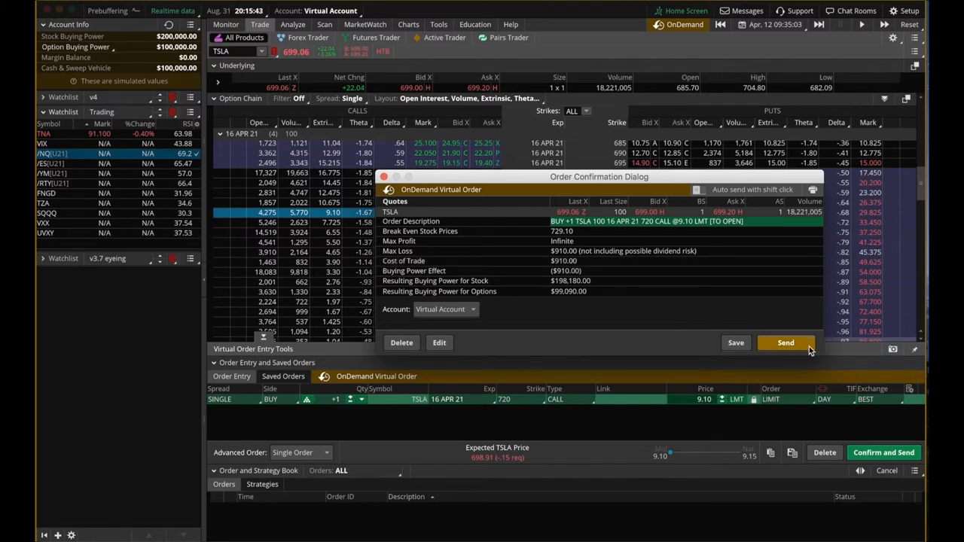
left_click(786, 342)
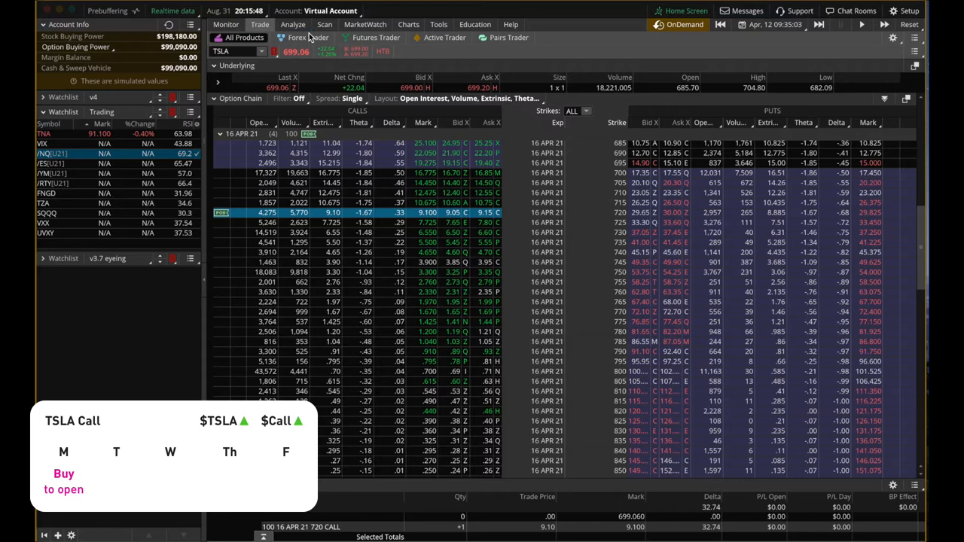
Step: Inspect the TSLA 720 call position, then advance the replay to April 13
left_click(774, 24)
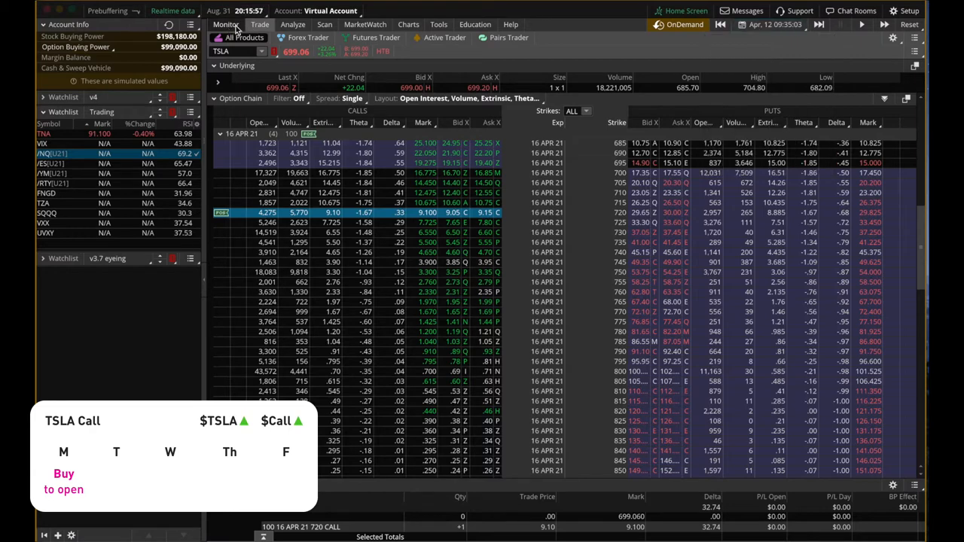
left_click(261, 37)
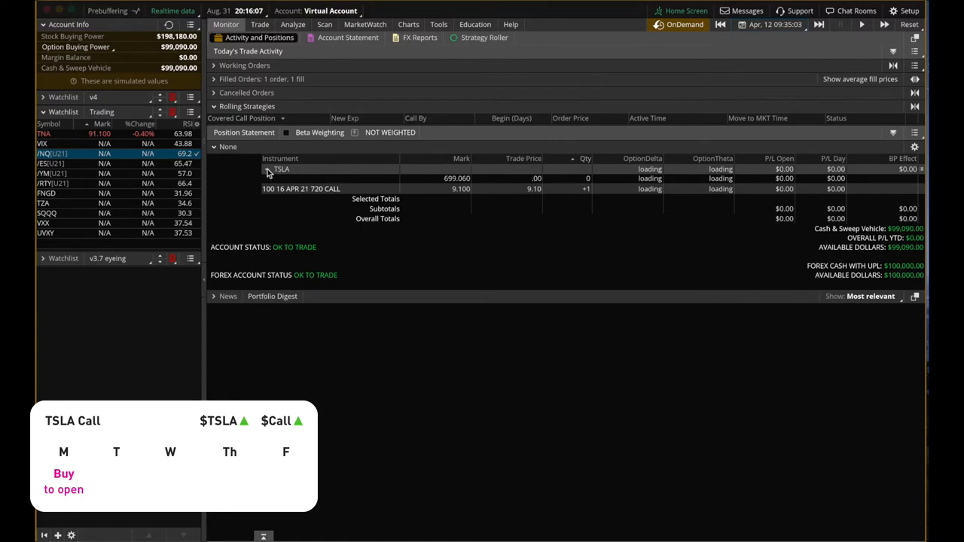
left_click(301, 189)
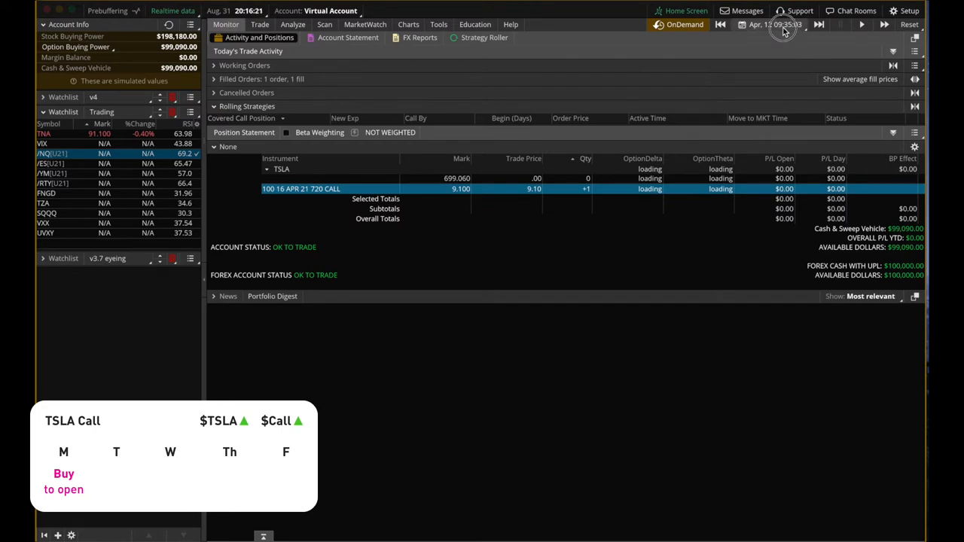
left_click(776, 24)
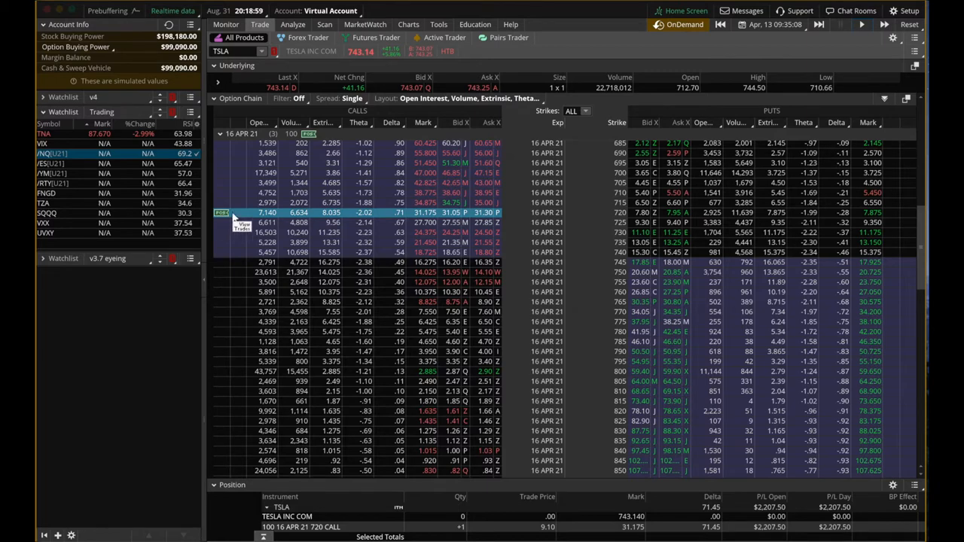
mouse_move(565, 216)
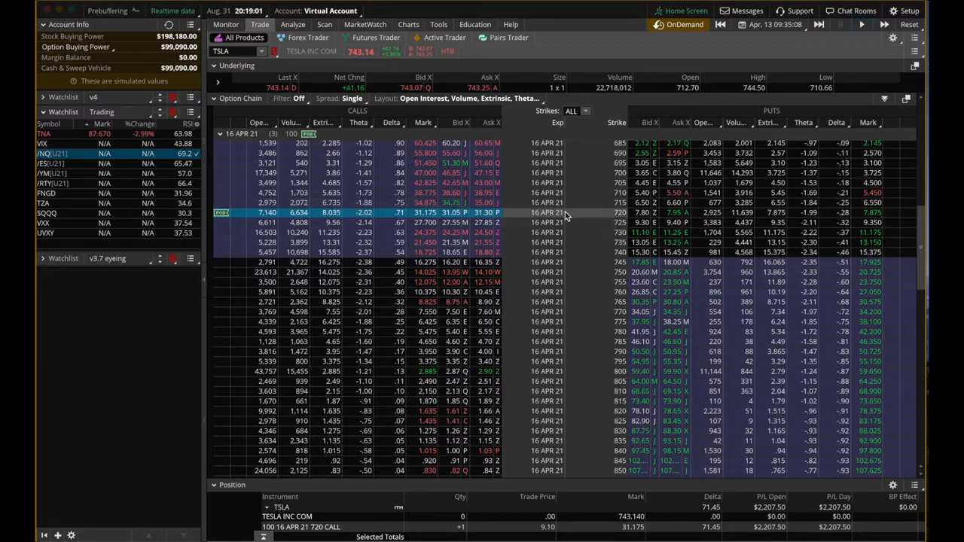
mouse_move(772, 45)
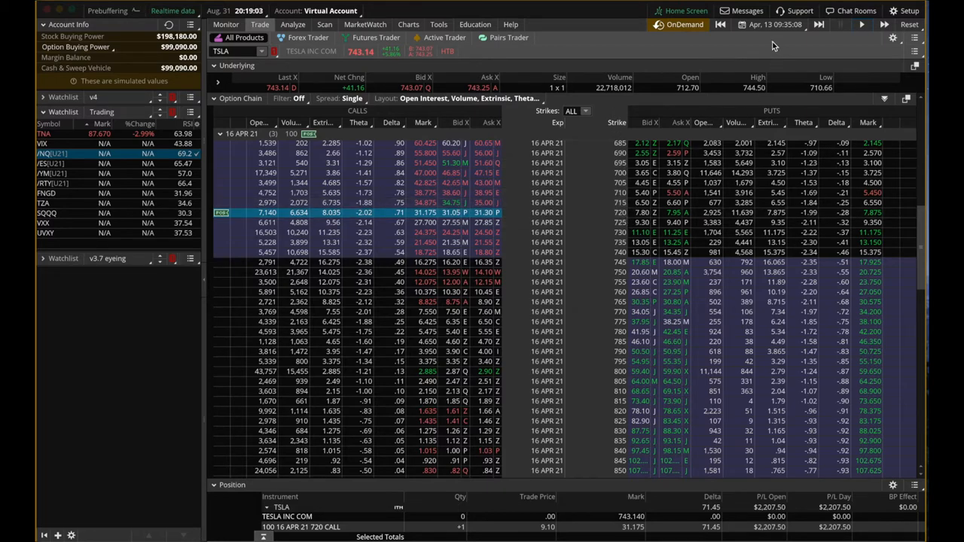
Step: Review the April 13 position statement: 720 call at 31.175, $2,207.50 open gain
left_click(774, 24)
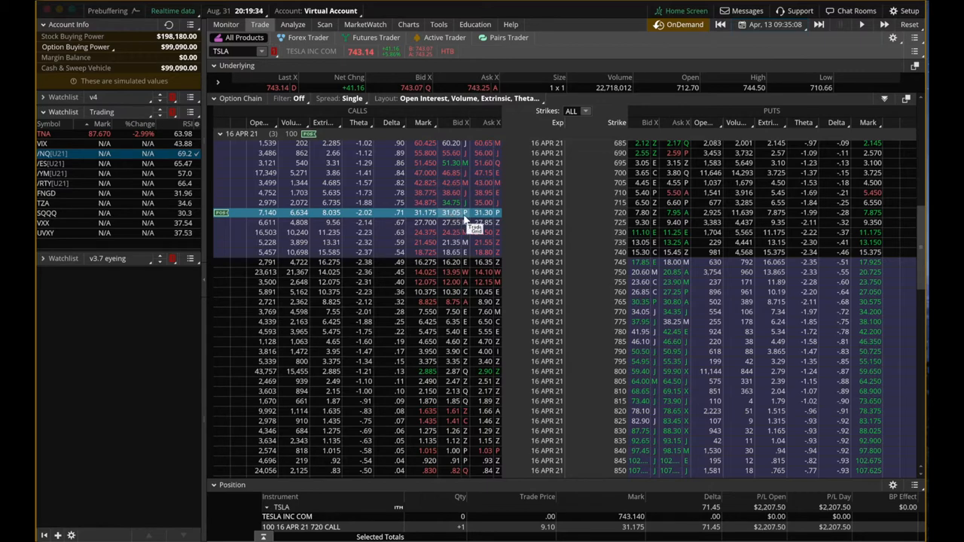
left_click(225, 24)
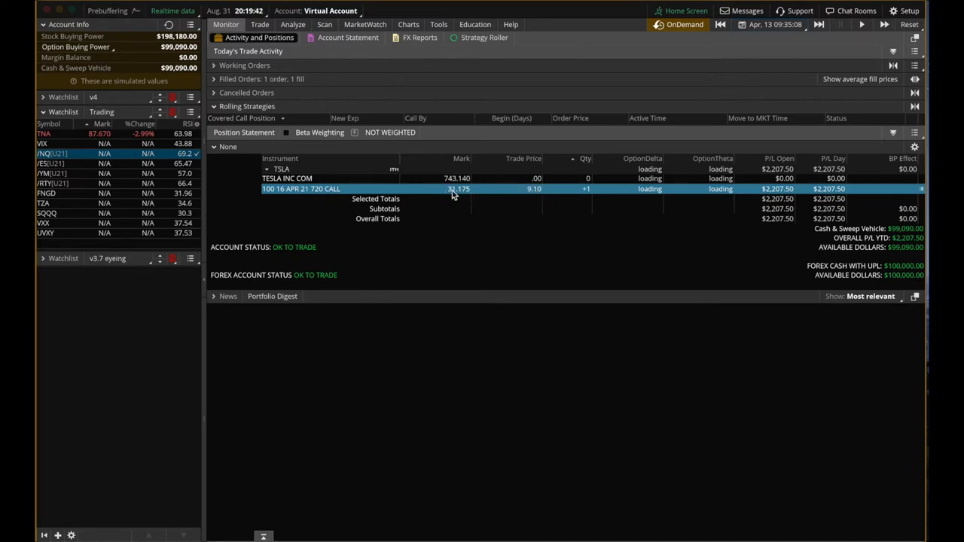
Step: Return to the TSLA option chain quoting the held 720 call
left_click(259, 24)
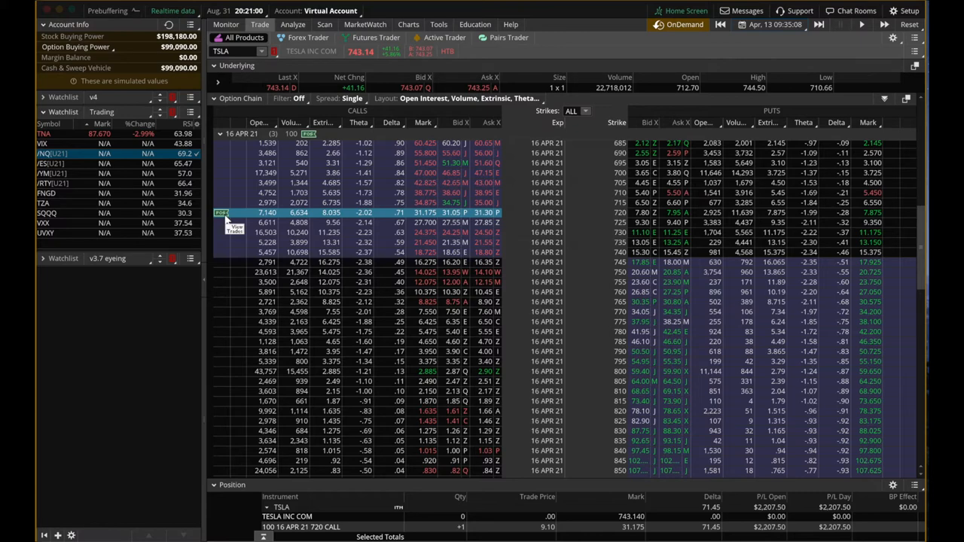
mouse_move(360, 220)
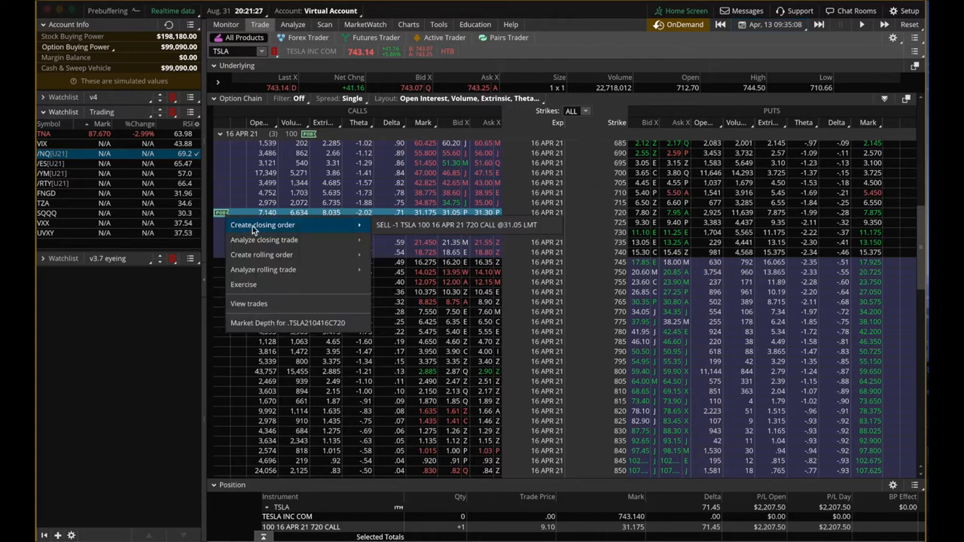
Step: Sell to close the TSLA 16 APR 21 720 call at 31.17
left_click(262, 225)
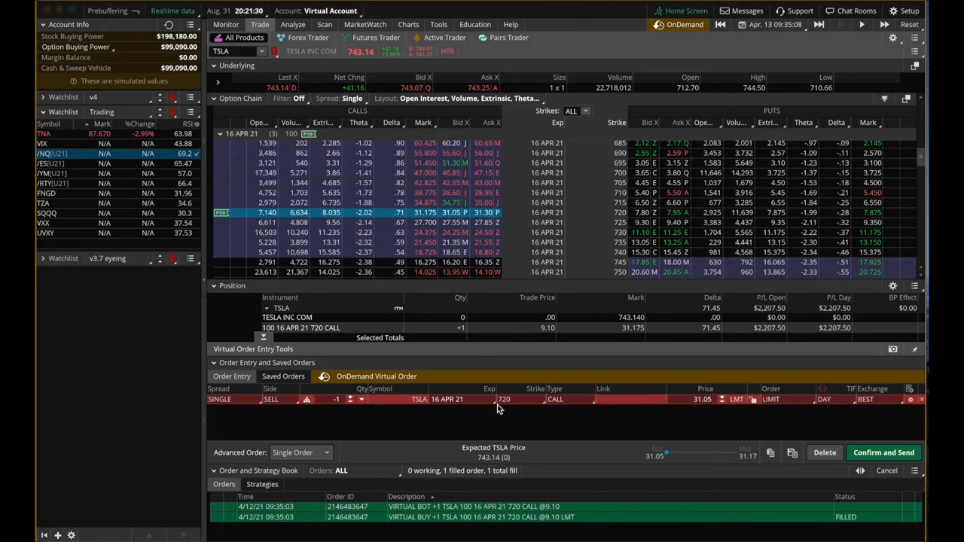
mouse_move(552, 428)
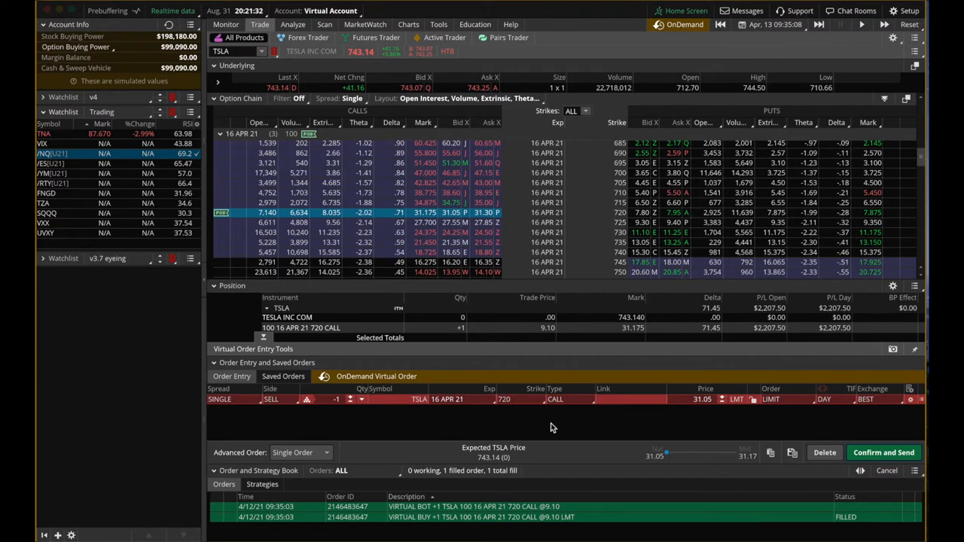
mouse_move(664, 433)
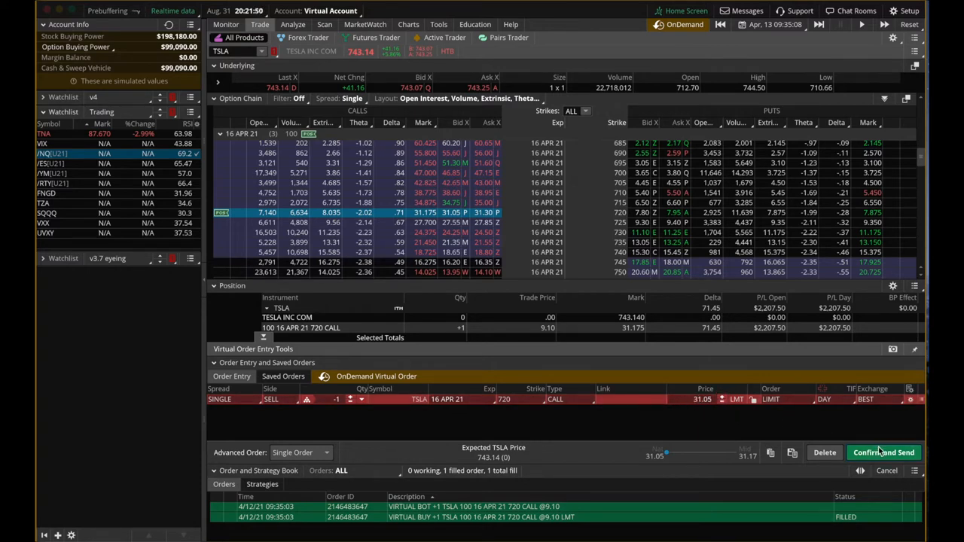
left_click(882, 451)
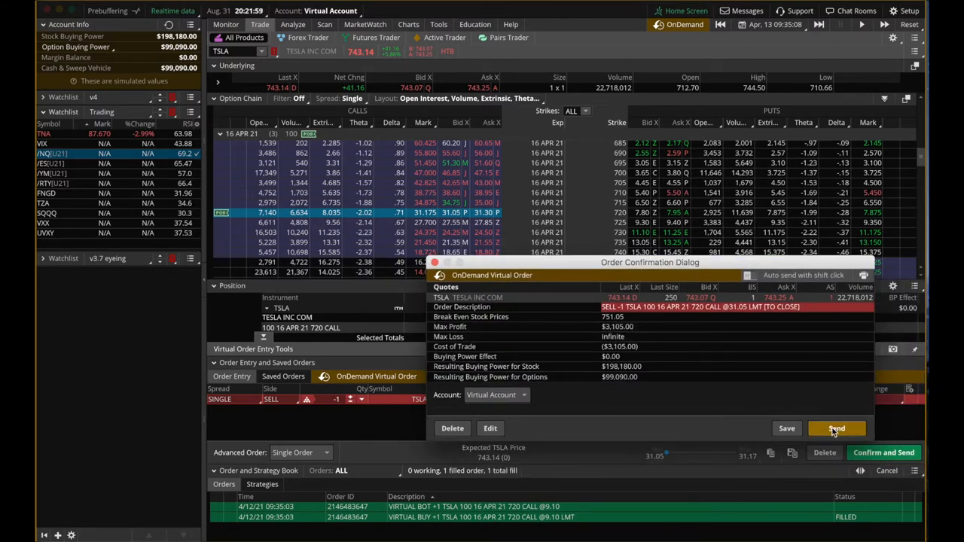
left_click(836, 427)
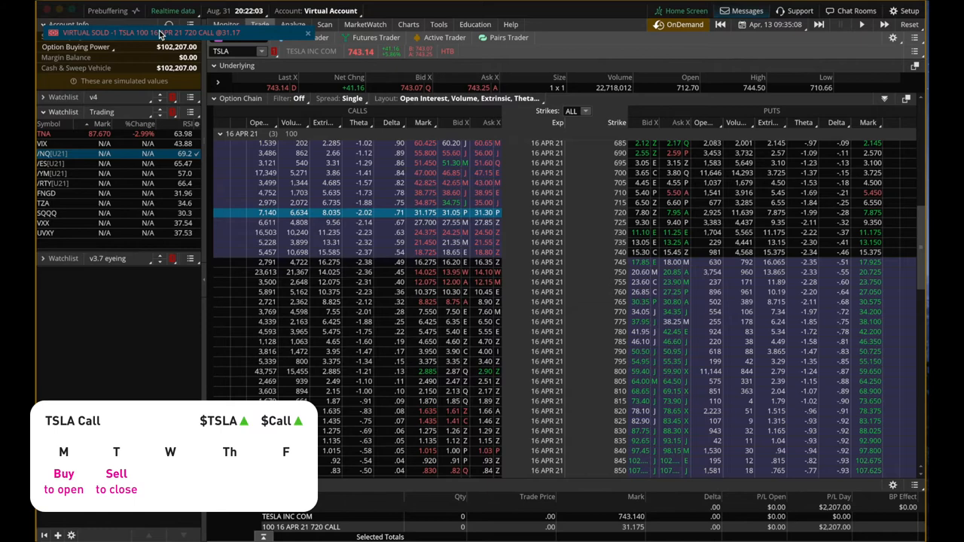
Step: Confirm the closed 720 call's $2,207 gain and open the replay date picker
left_click(226, 24)
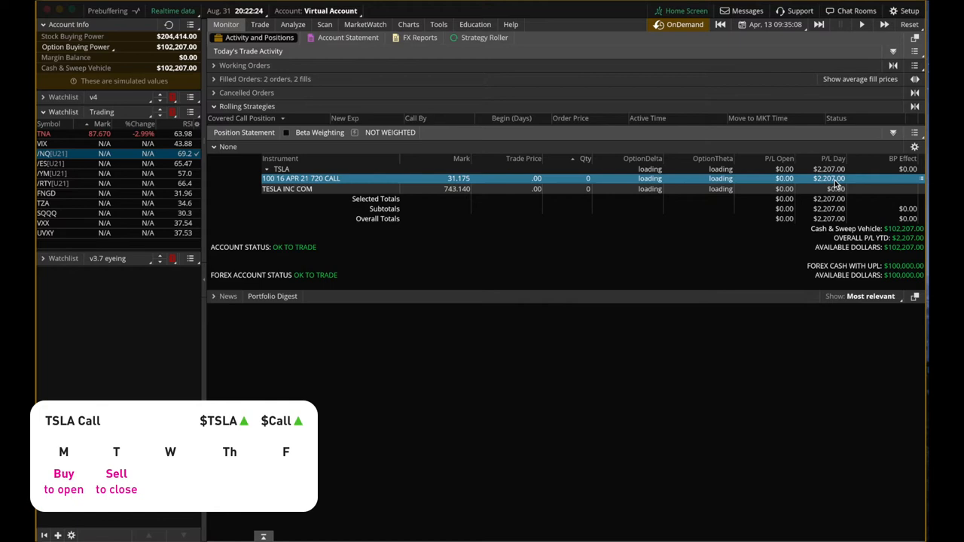
left_click(775, 24)
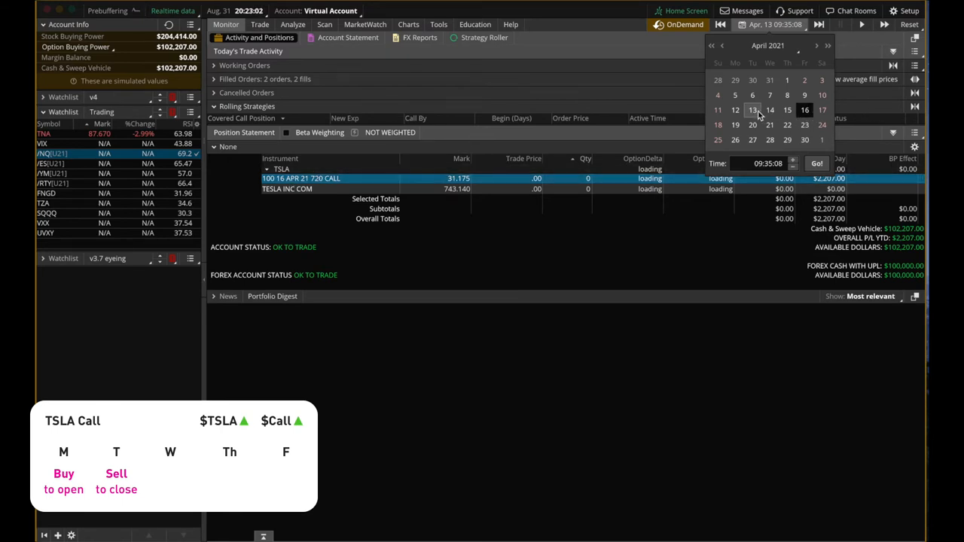
Step: Rewind to April 12, rebuy one 720 call at 9.10, then jump to April 13
left_click(259, 24)
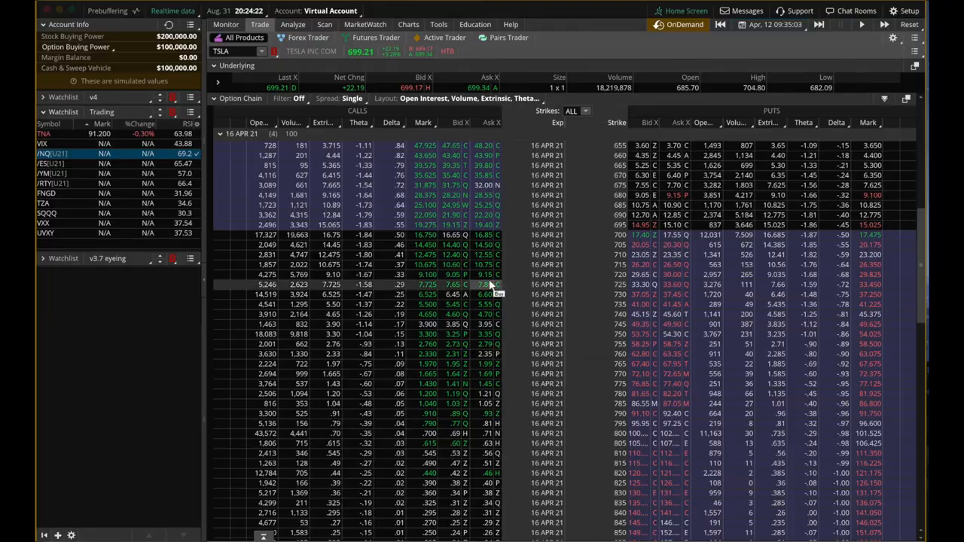
left_click(488, 275)
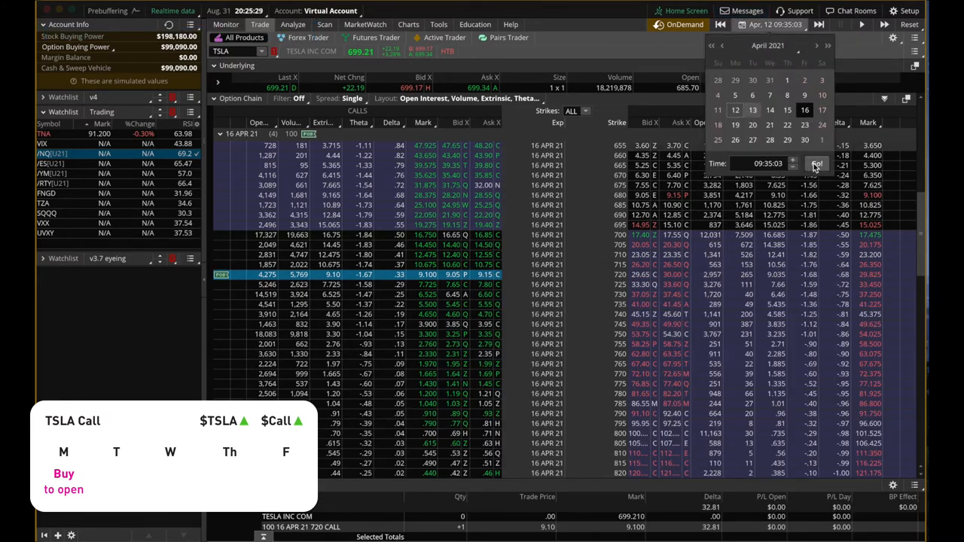
left_click(816, 163)
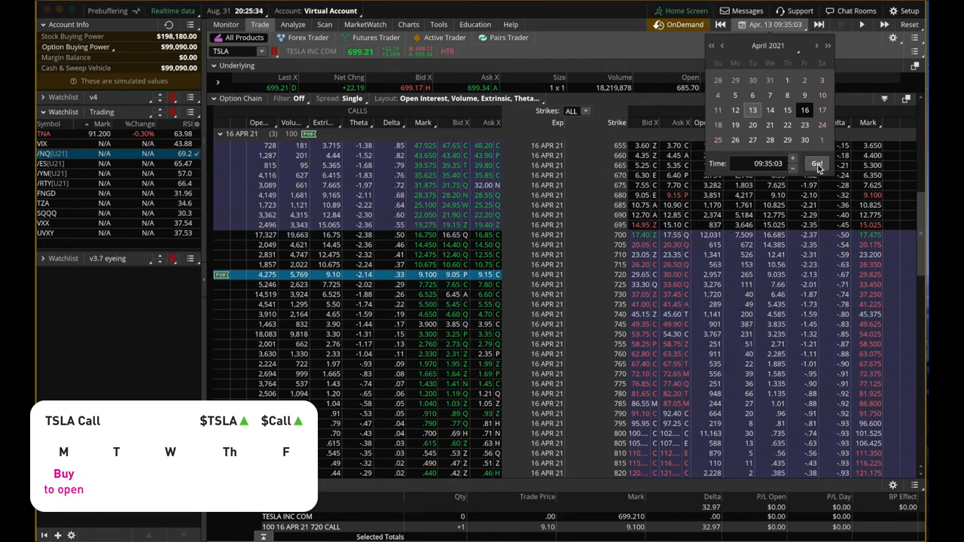
left_click(818, 164)
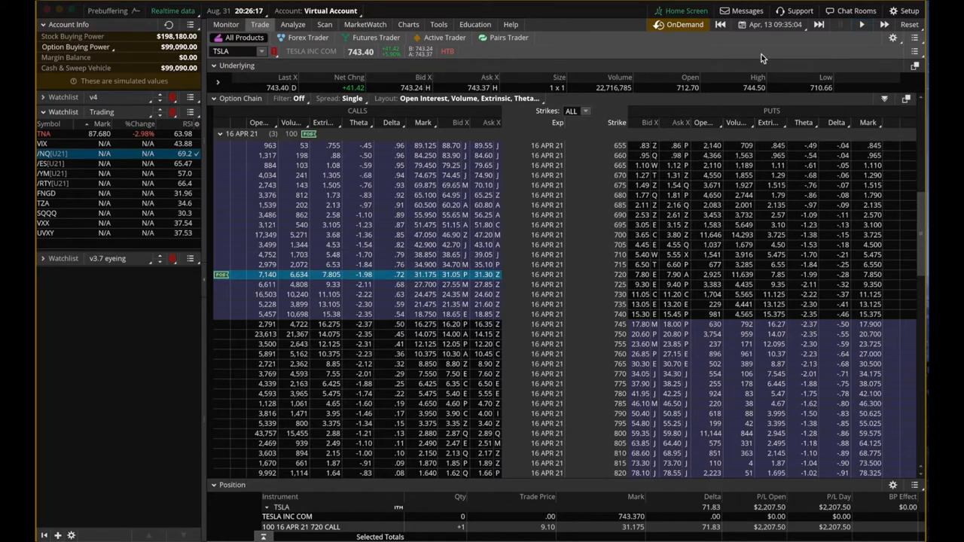
Step: Advance the replay to April 16 expiration, where the 720 call marks 17.35
left_click(774, 24)
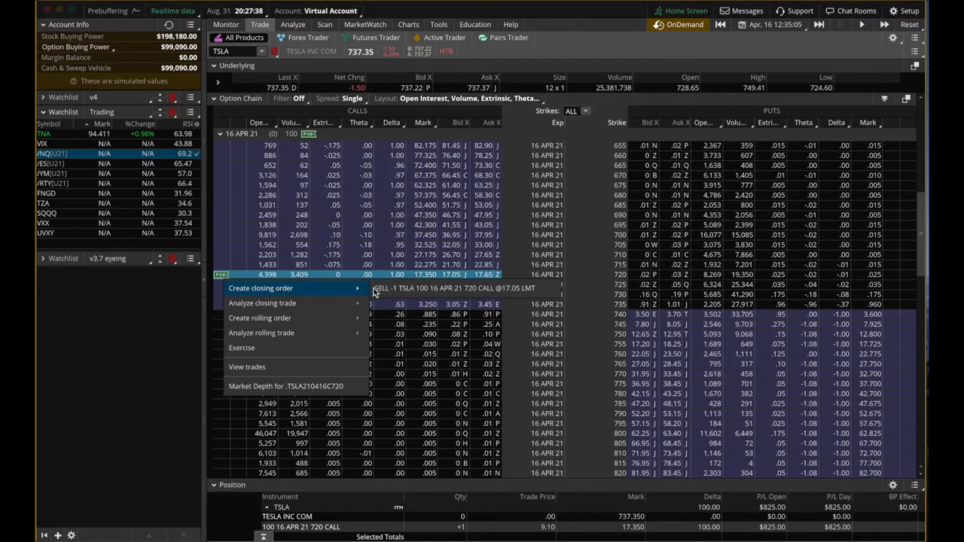
Step: Sell to close the 720 call at 17.05 with a closing order
left_click(260, 288)
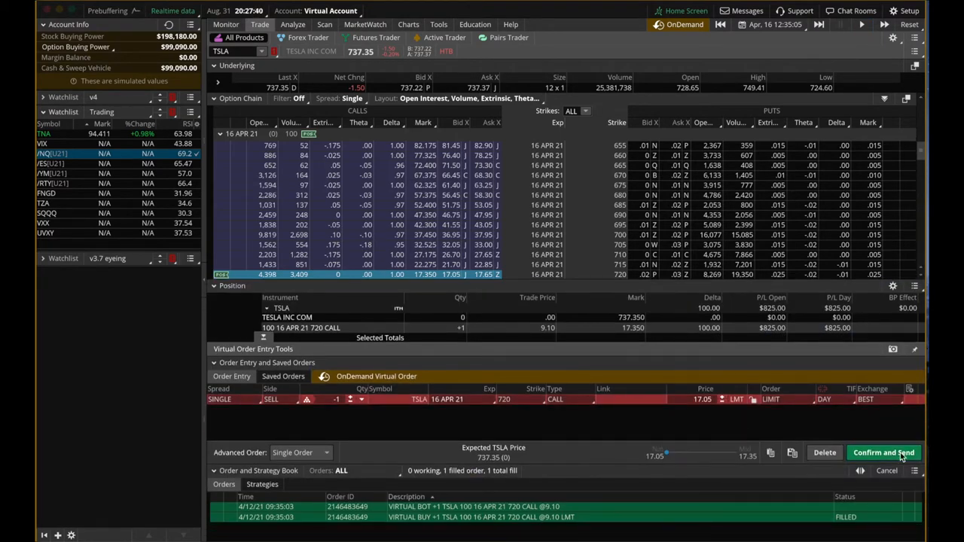
left_click(882, 453)
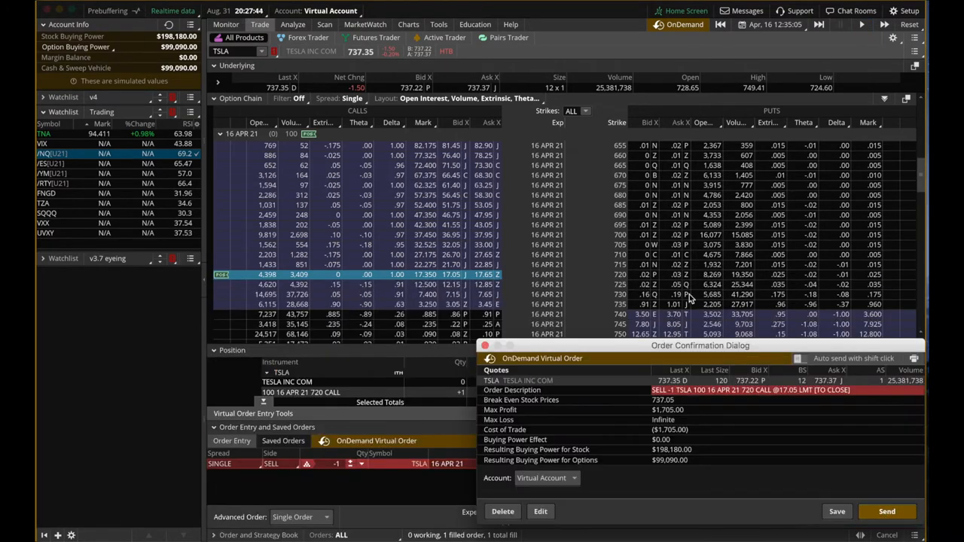
left_click(887, 511)
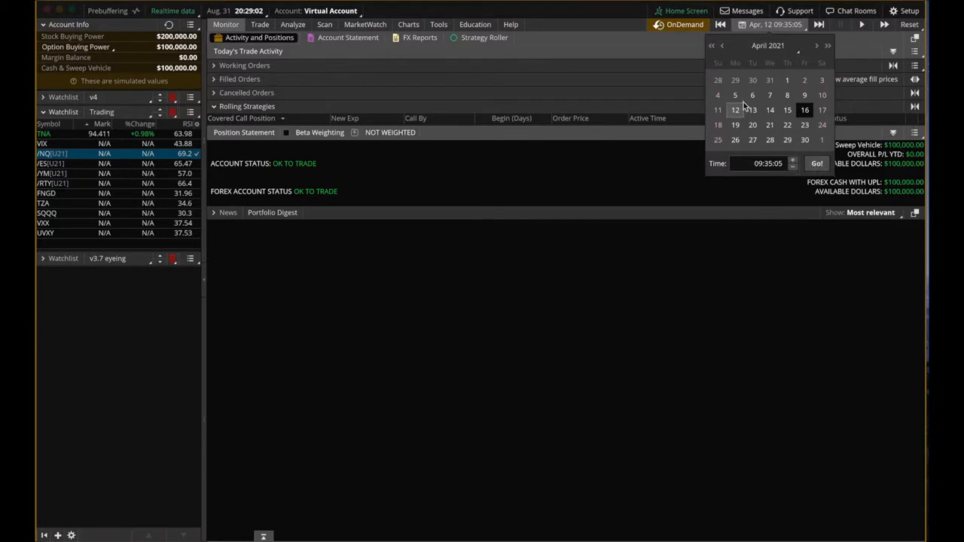
Step: Restart the replay at April 12 and buy one 720 call at the 9.08 ask
left_click(260, 24)
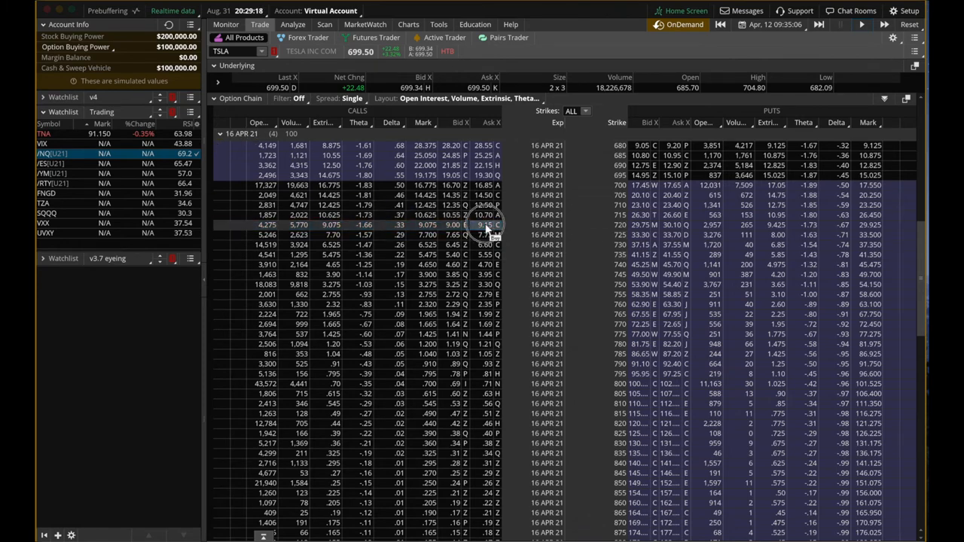
left_click(488, 224)
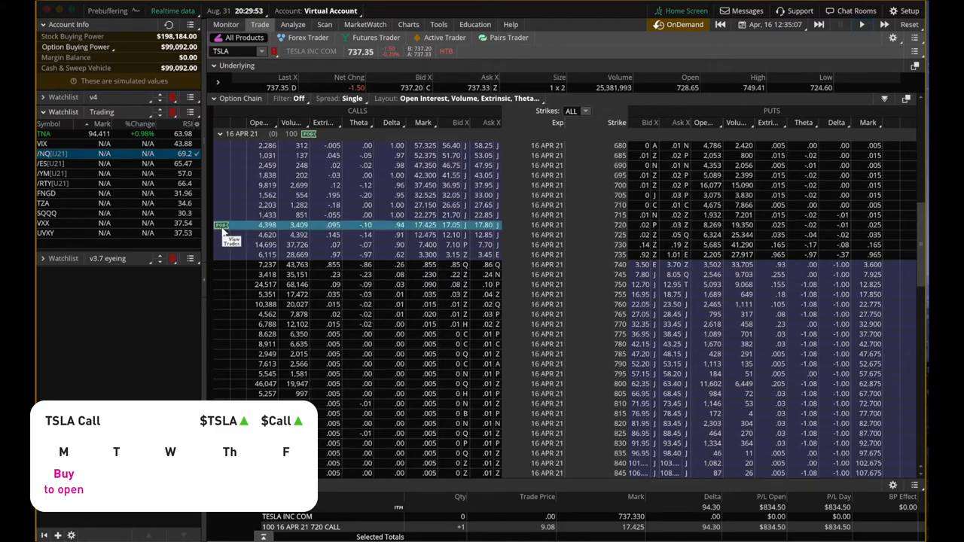
Step: Stage an exercise order for the 16 APR 21 720 TSLA call
right_click(300, 225)
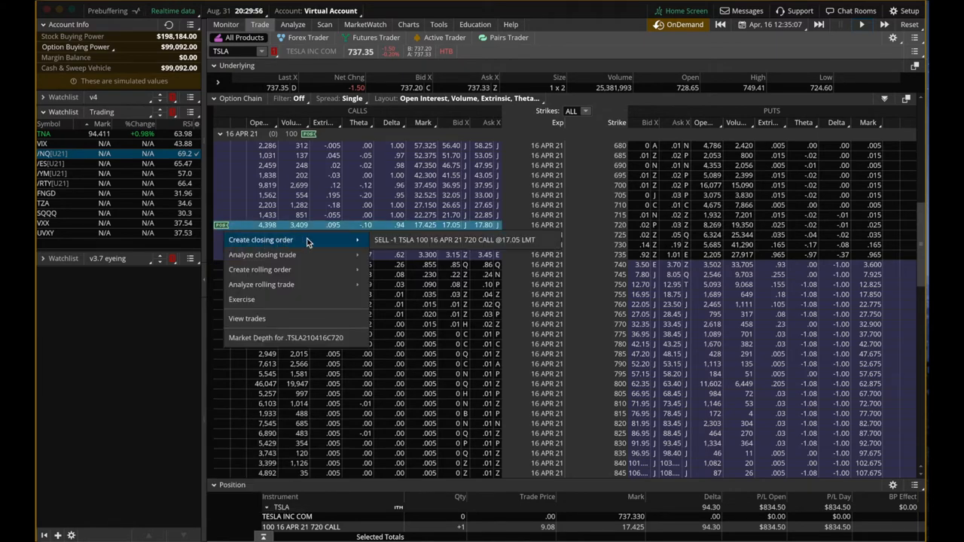
mouse_move(241, 300)
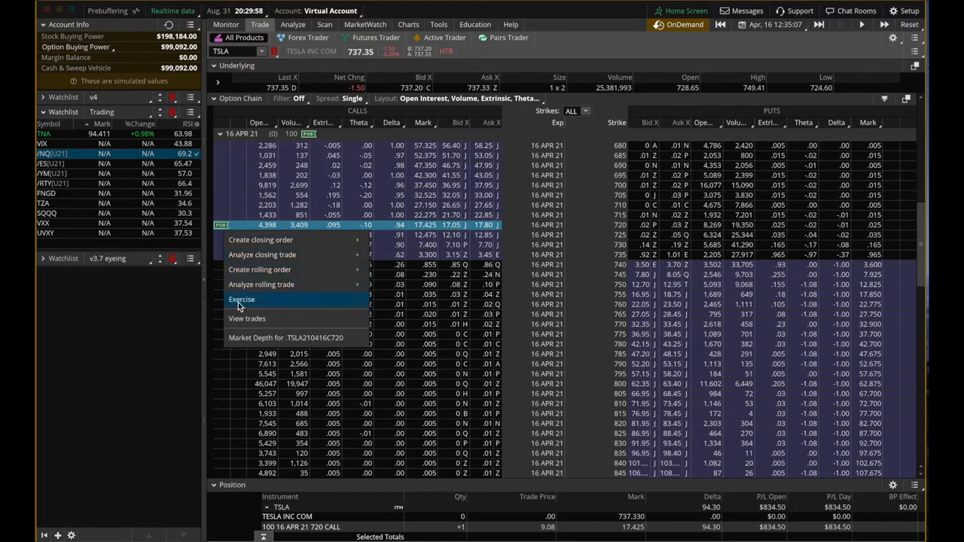
mouse_move(307, 303)
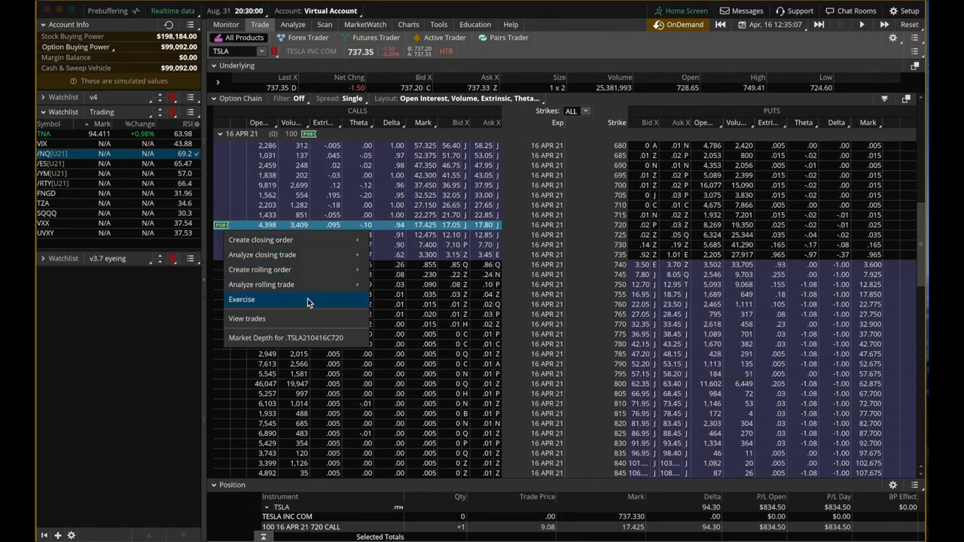
left_click(241, 299)
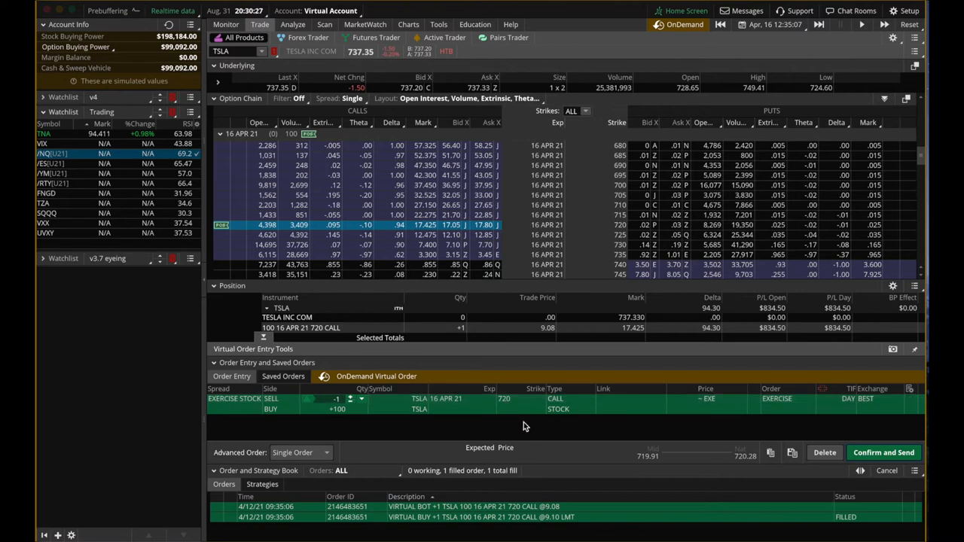
mouse_move(539, 426)
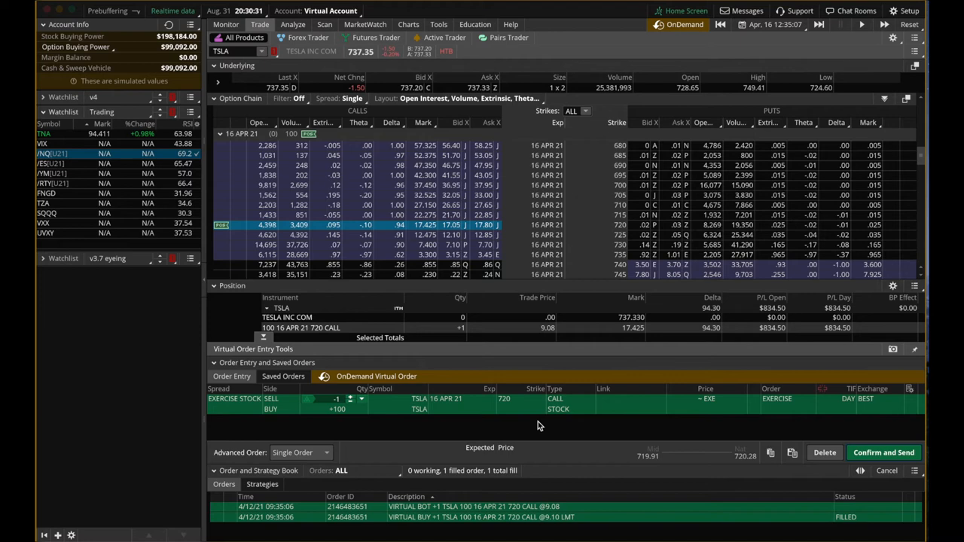
mouse_move(516, 419)
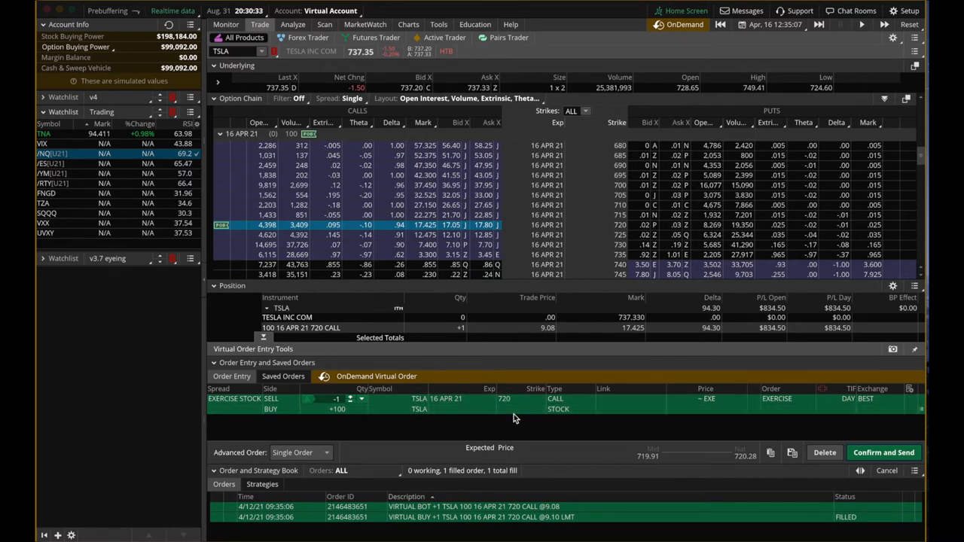
mouse_move(540, 433)
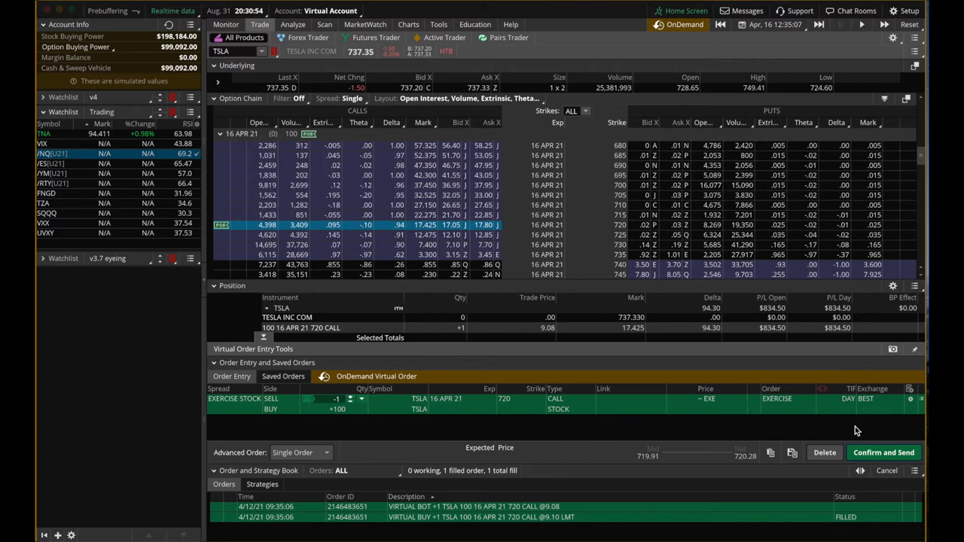
Step: Submit the 720 call exercise and view the resulting 100 TSLA shares in Monitor
left_click(882, 452)
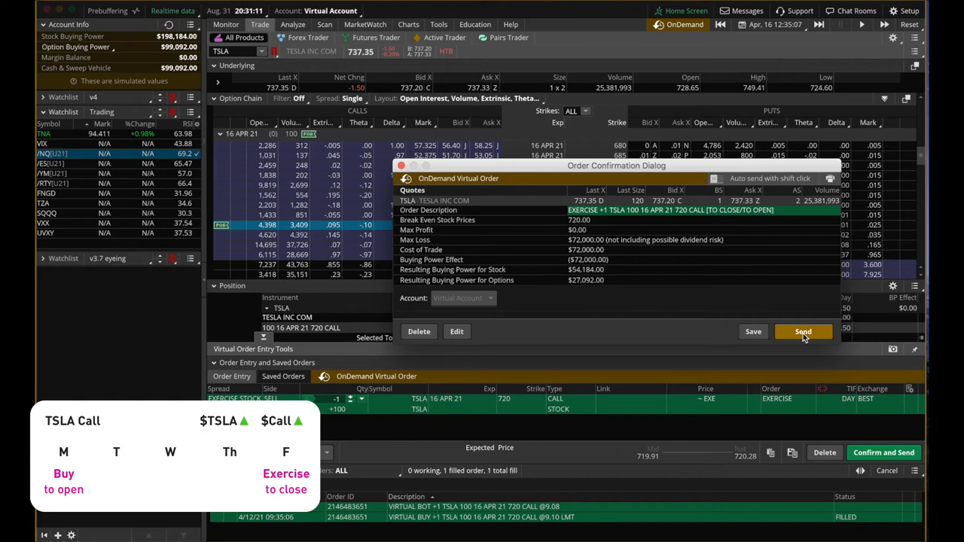
left_click(802, 332)
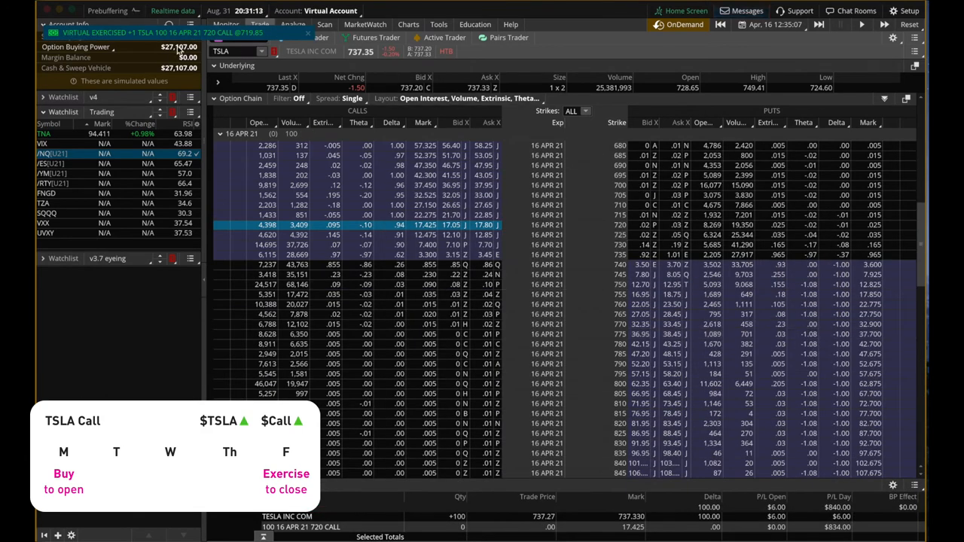
left_click(226, 24)
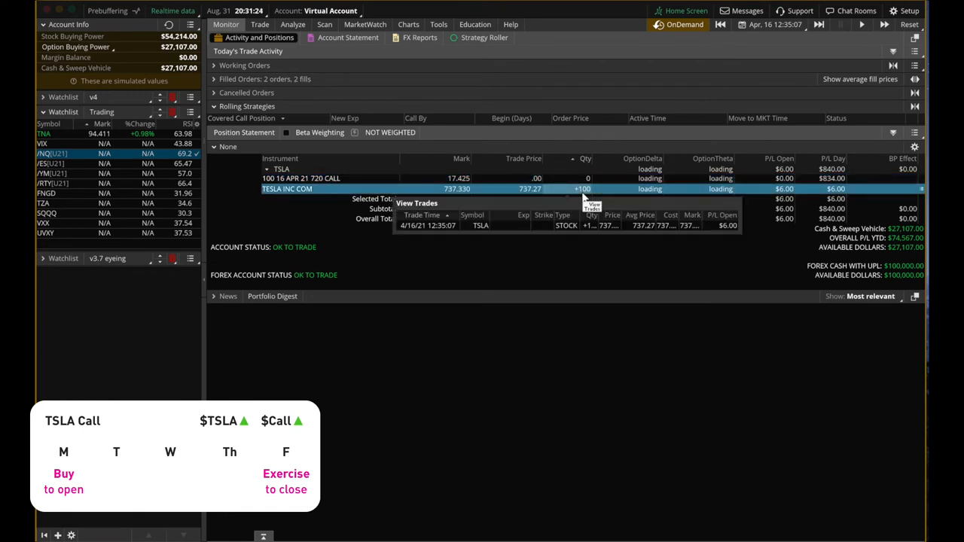
mouse_move(606, 239)
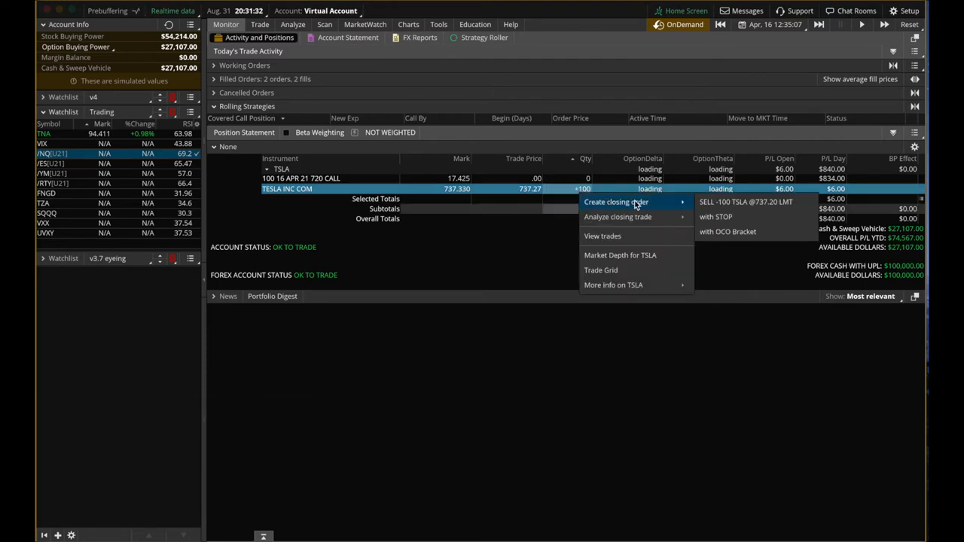
mouse_move(746, 202)
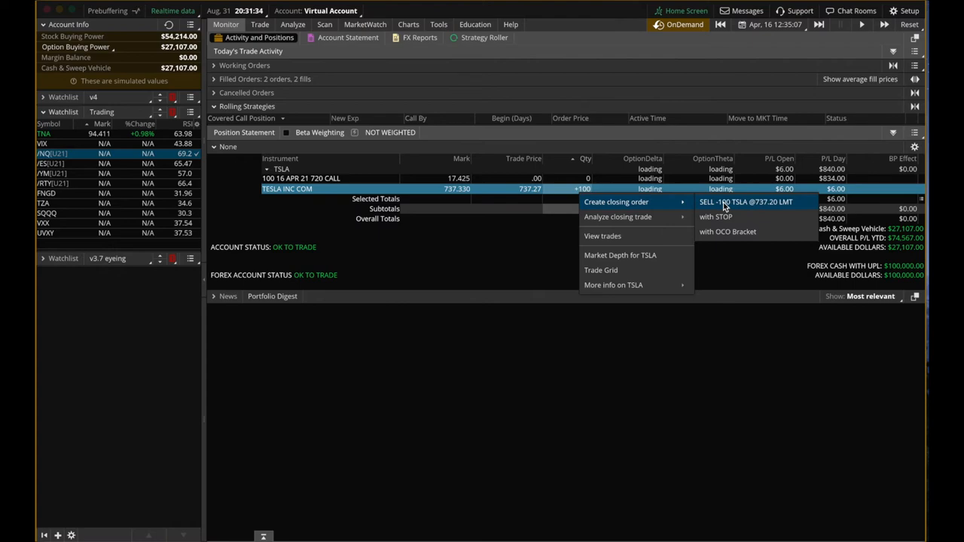
mouse_move(771, 208)
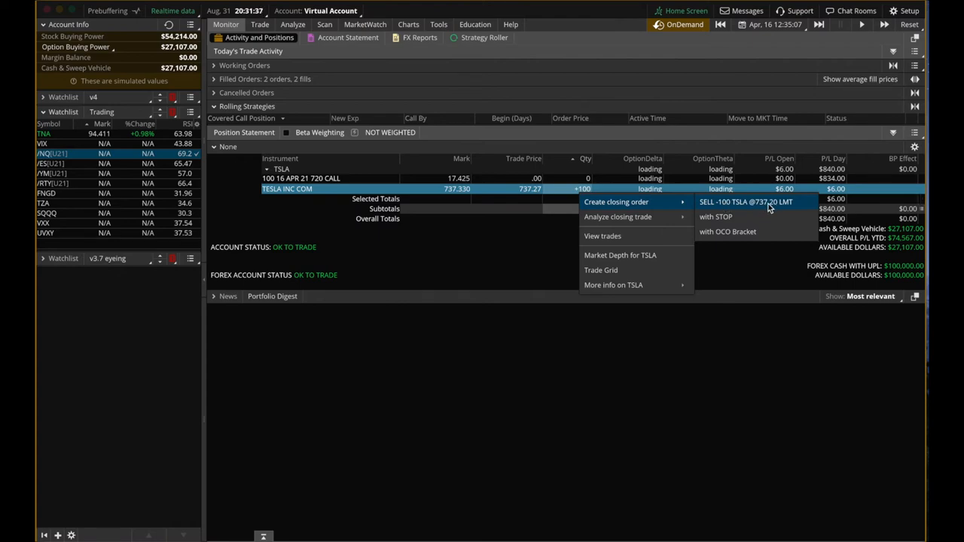
Step: Sell the 100 exercised TSLA shares at 737.26, check positions, and return to the chain
left_click(746, 202)
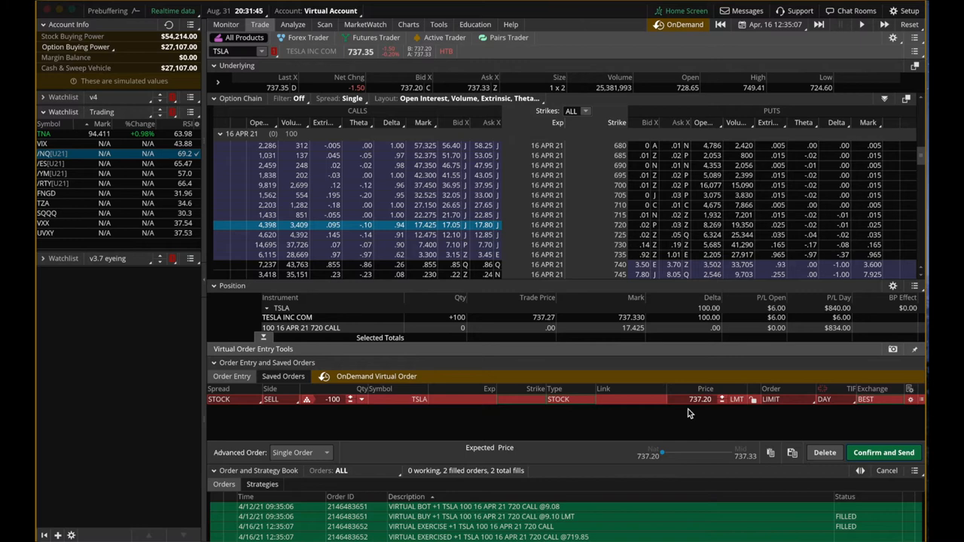
mouse_move(697, 413)
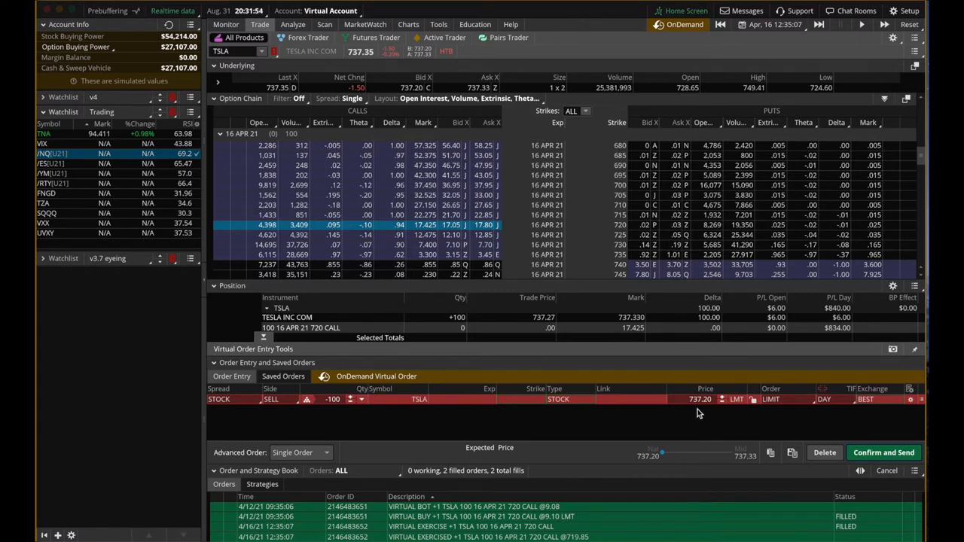
mouse_move(693, 409)
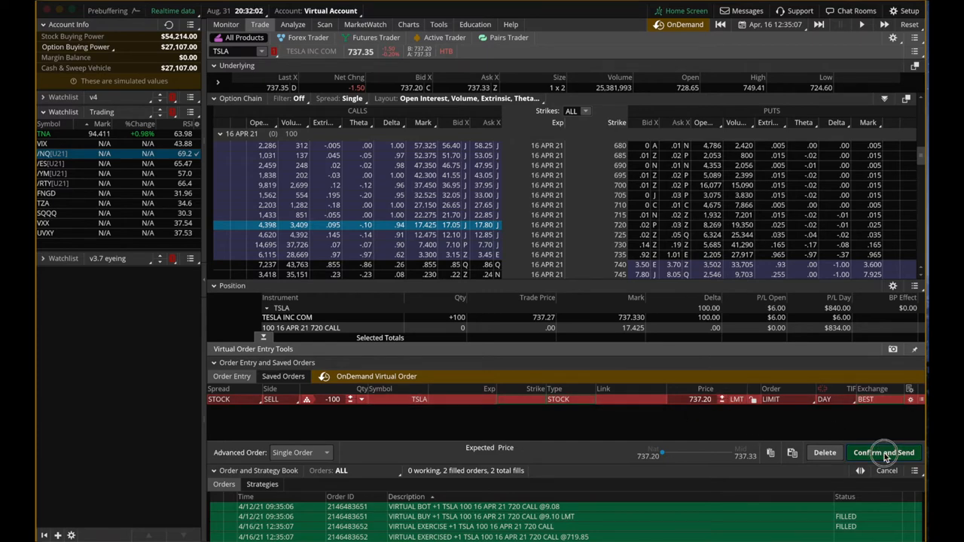
left_click(883, 452)
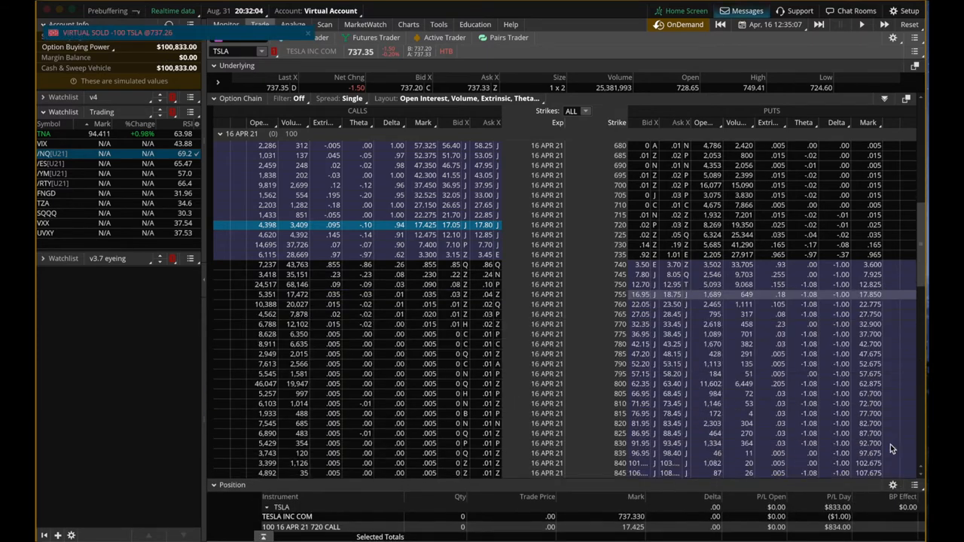
left_click(226, 25)
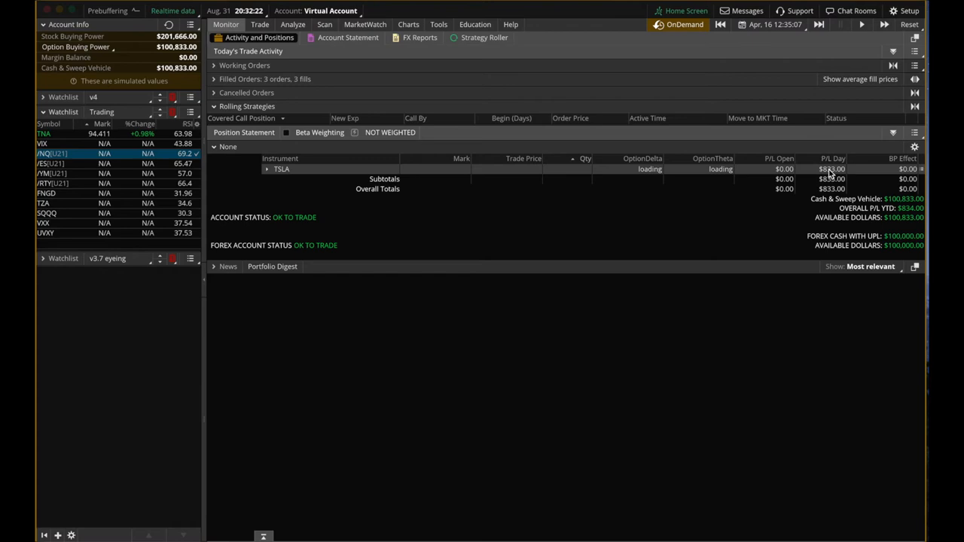
mouse_move(834, 173)
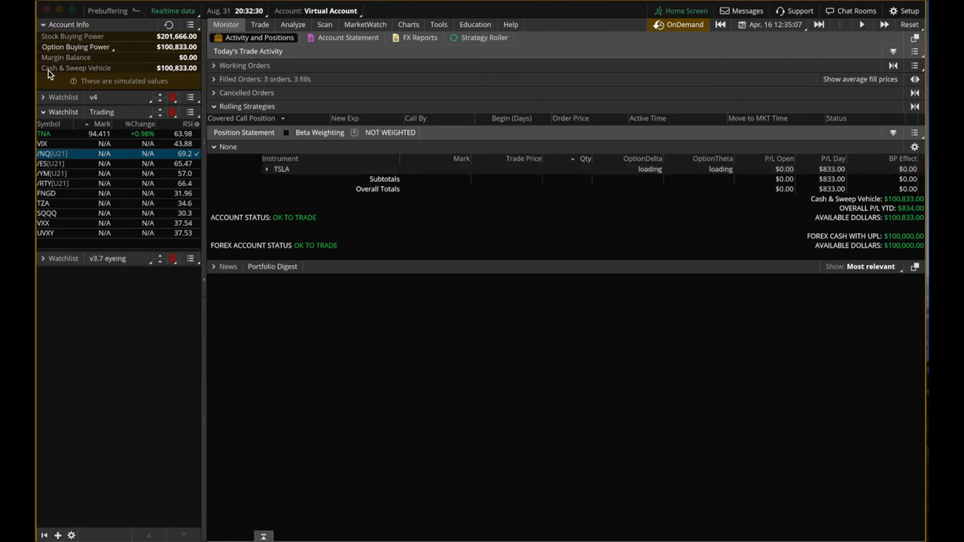
mouse_move(159, 78)
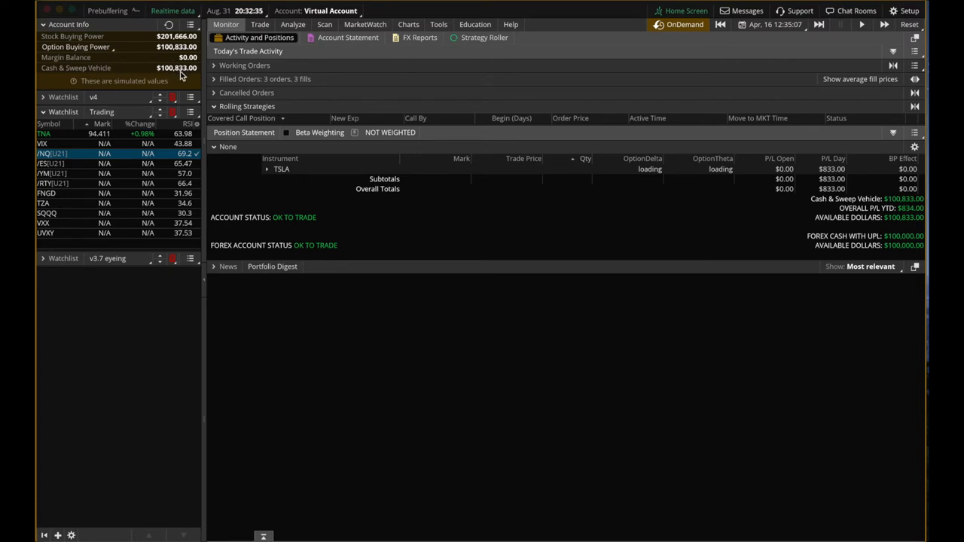
mouse_move(863, 151)
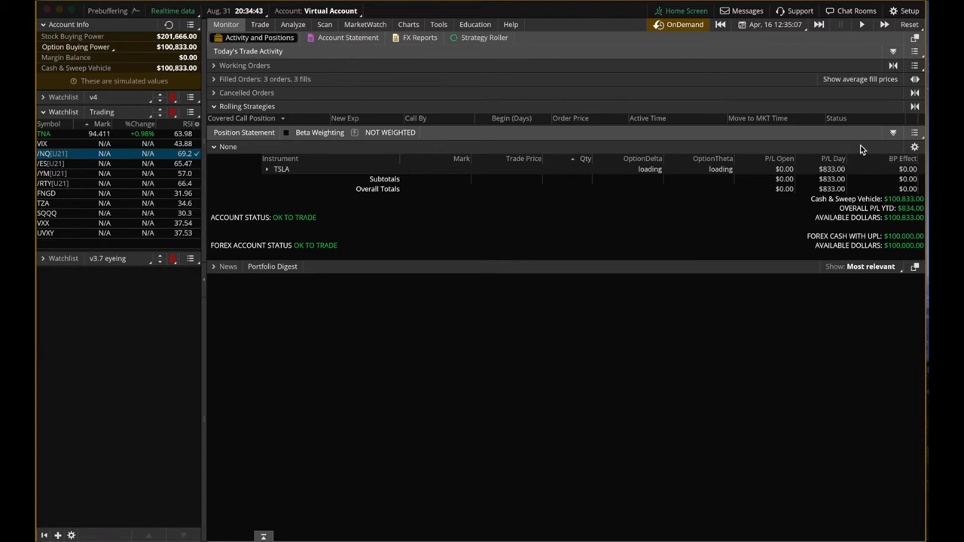
mouse_move(855, 143)
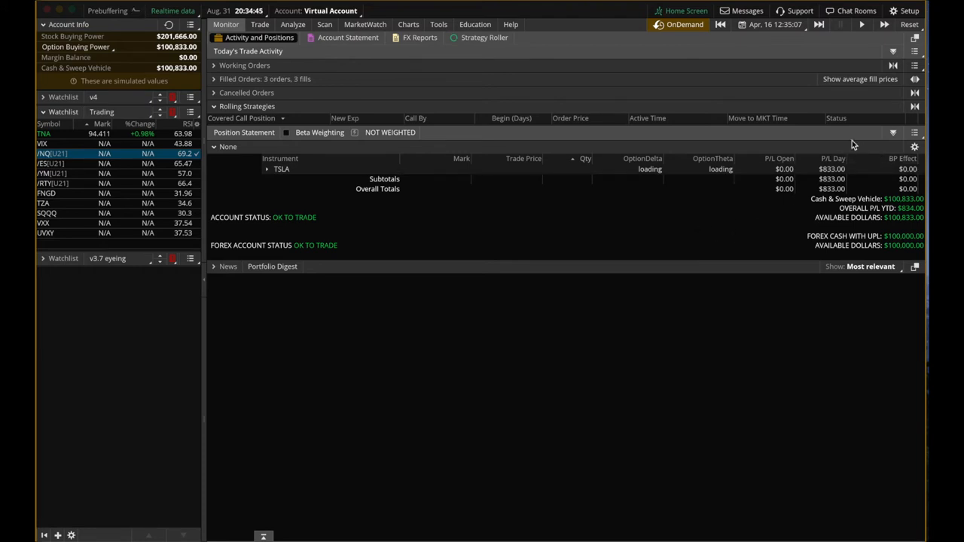
mouse_move(675, 234)
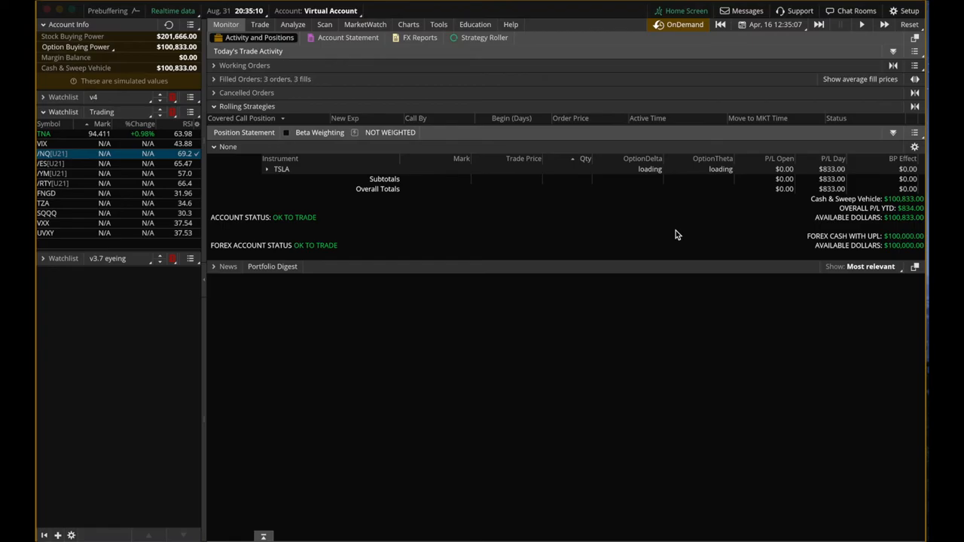
left_click(260, 24)
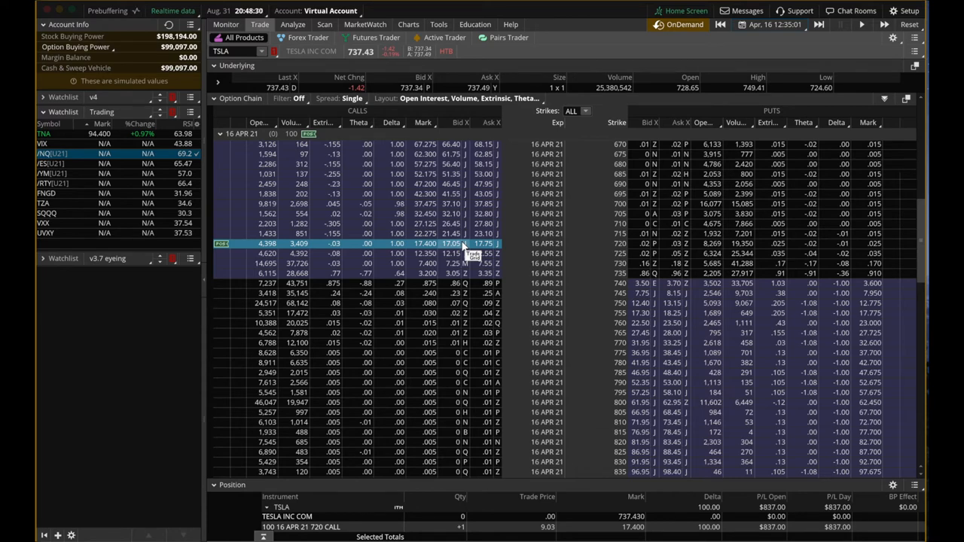
Step: Review the TSLA option chain with the 720 call held from 9.03
left_click(456, 243)
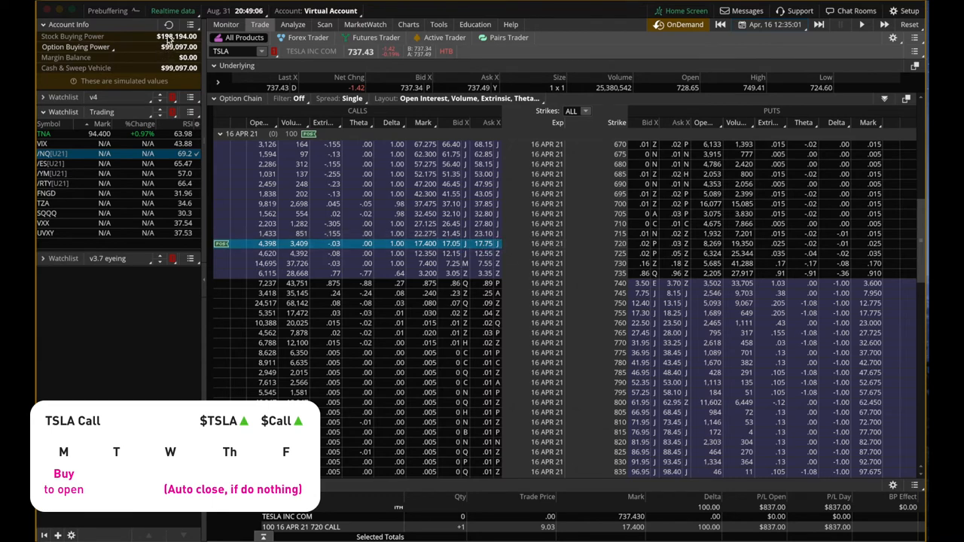
mouse_move(520, 247)
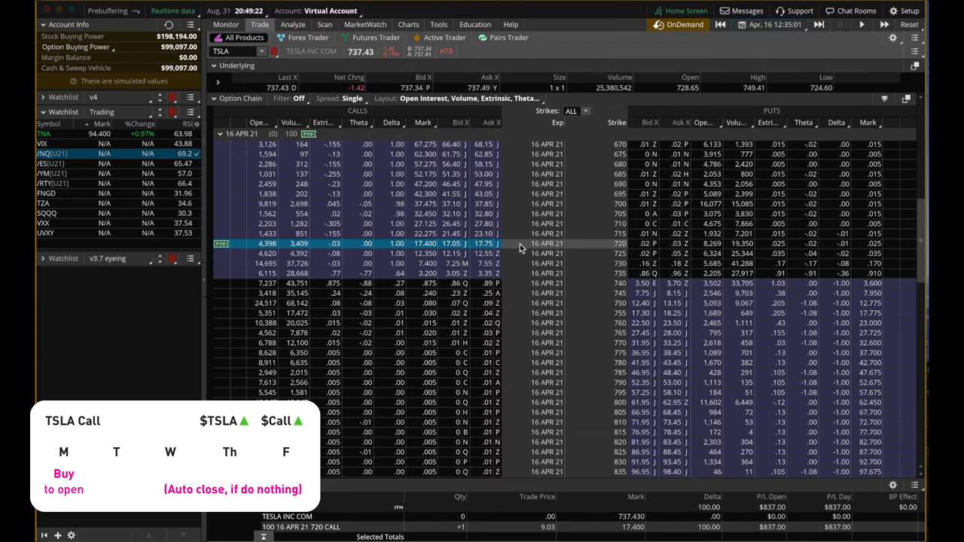
Step: Check the 720 call's $837 open profit at April 16, then reset the replay to April 12
left_click(769, 24)
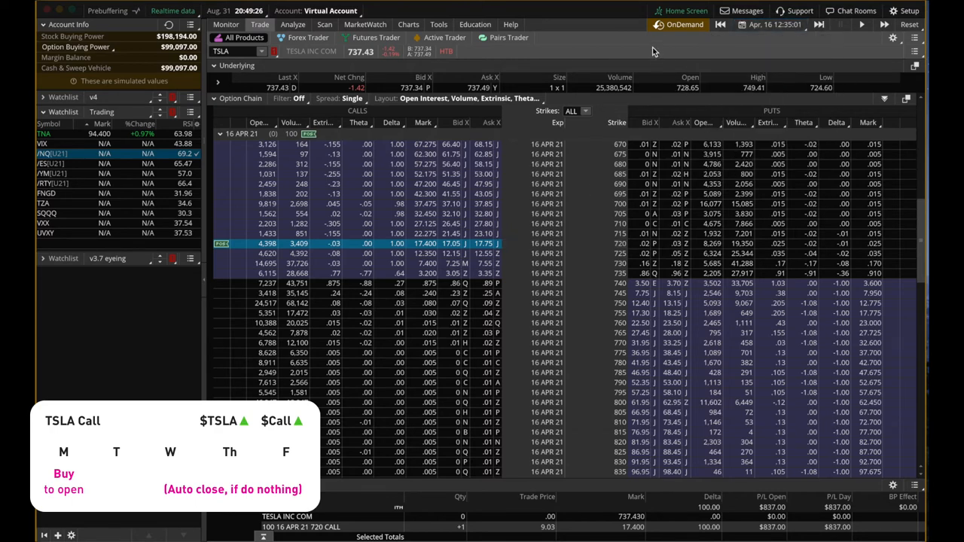
mouse_move(595, 46)
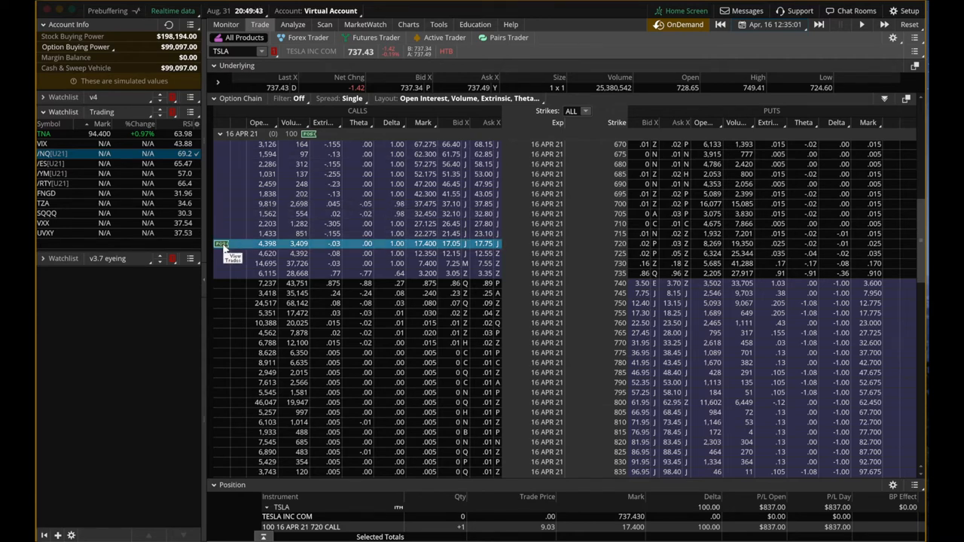
left_click(770, 24)
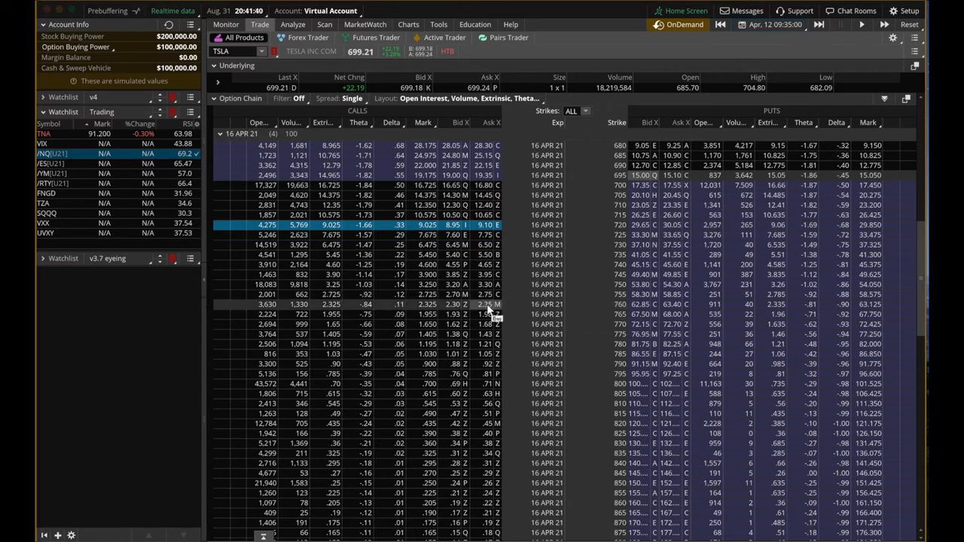
Step: Start a buy order for one 16 APR 21 760 call at a 2.35 limit
left_click(478, 304)
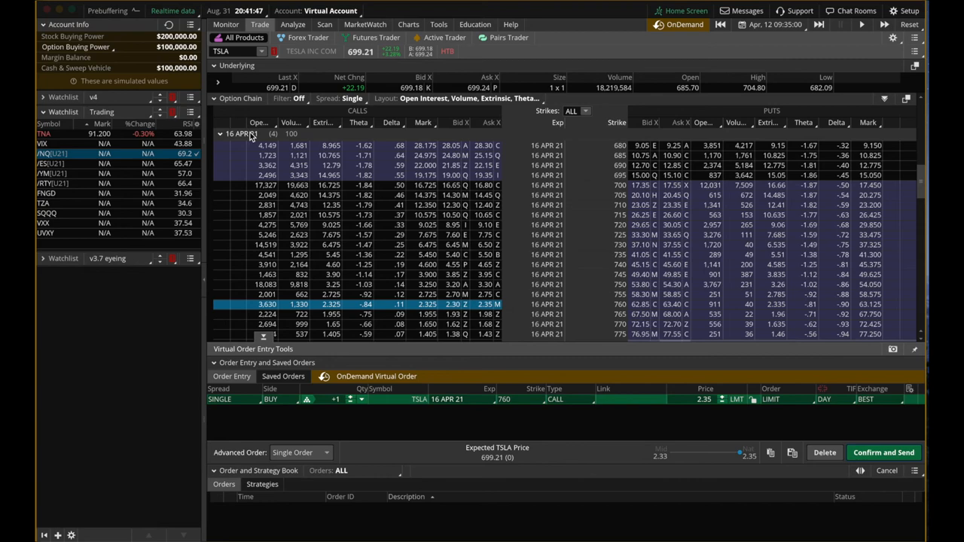
Step: Buy one 16 APR 21 760 call at 2.33, then advance OnDemand to April 16 12:35
left_click(776, 24)
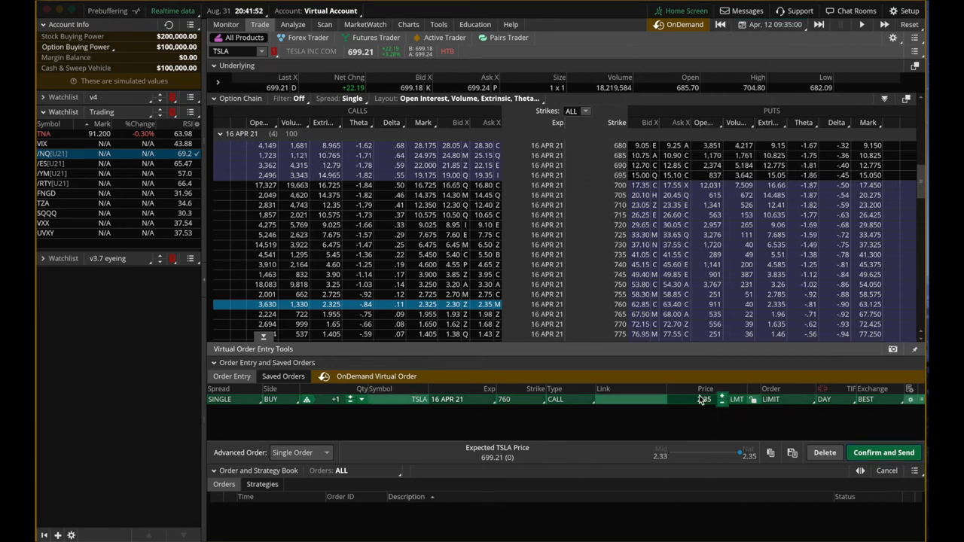
left_click(883, 452)
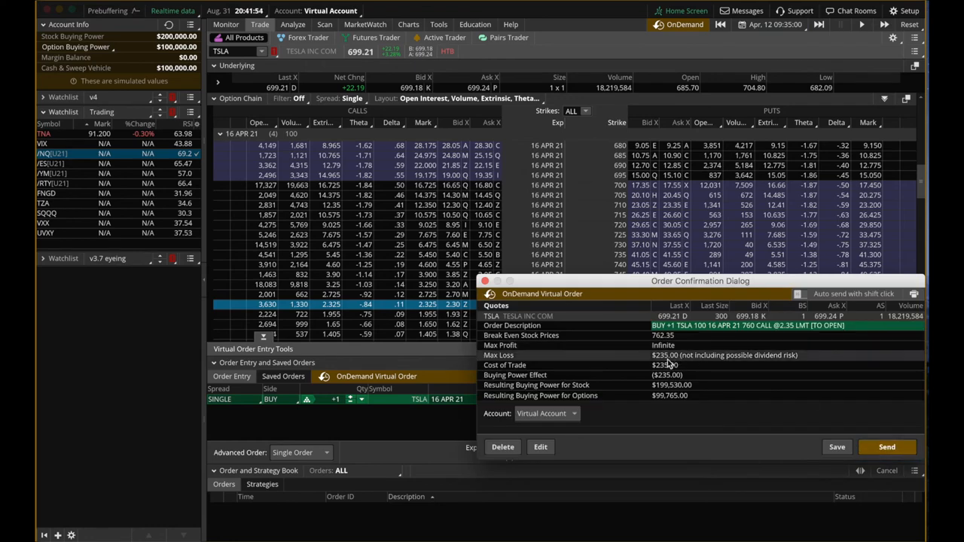
left_click(886, 446)
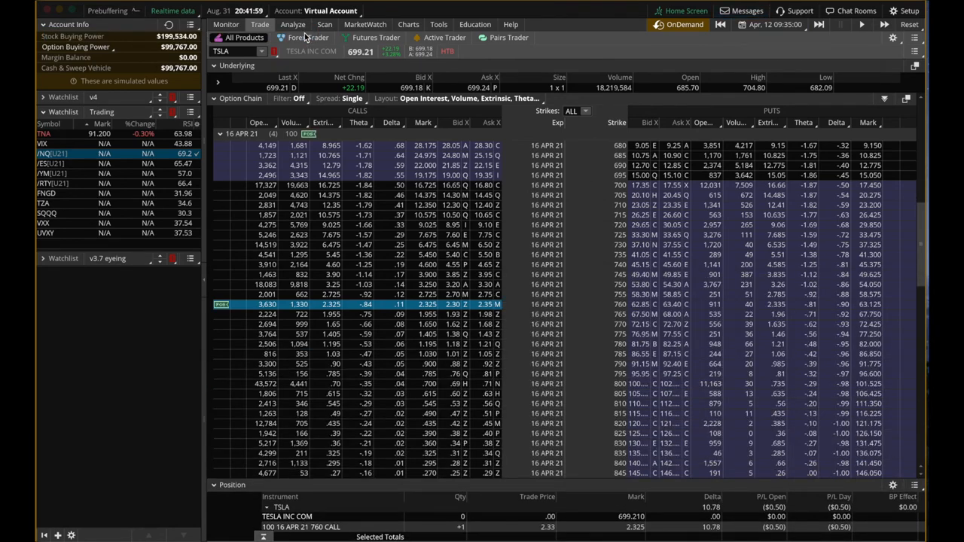
left_click(772, 24)
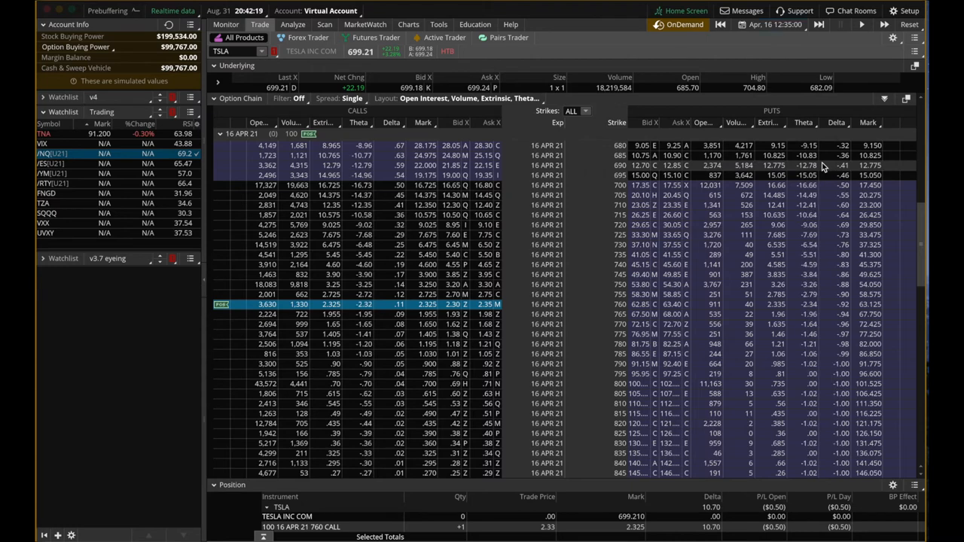
left_click(774, 24)
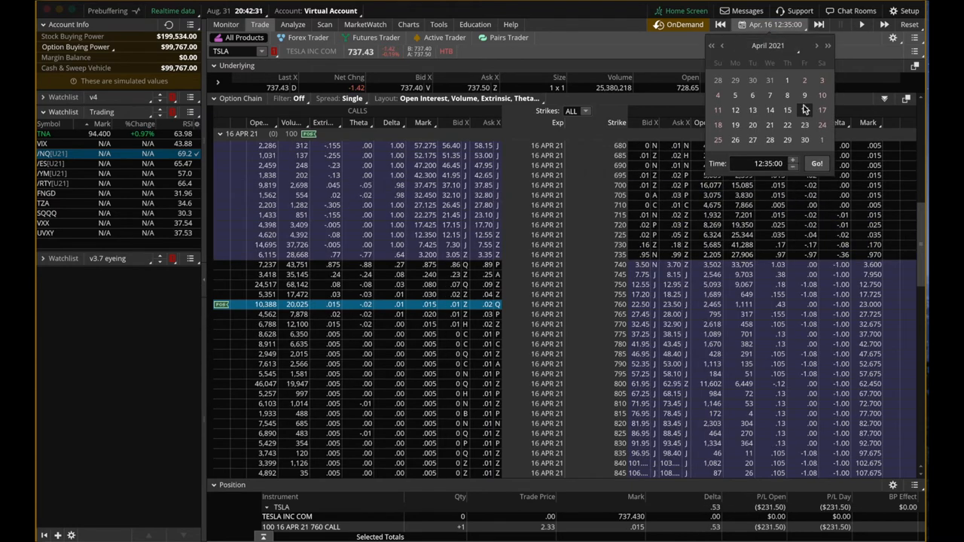
mouse_move(602, 112)
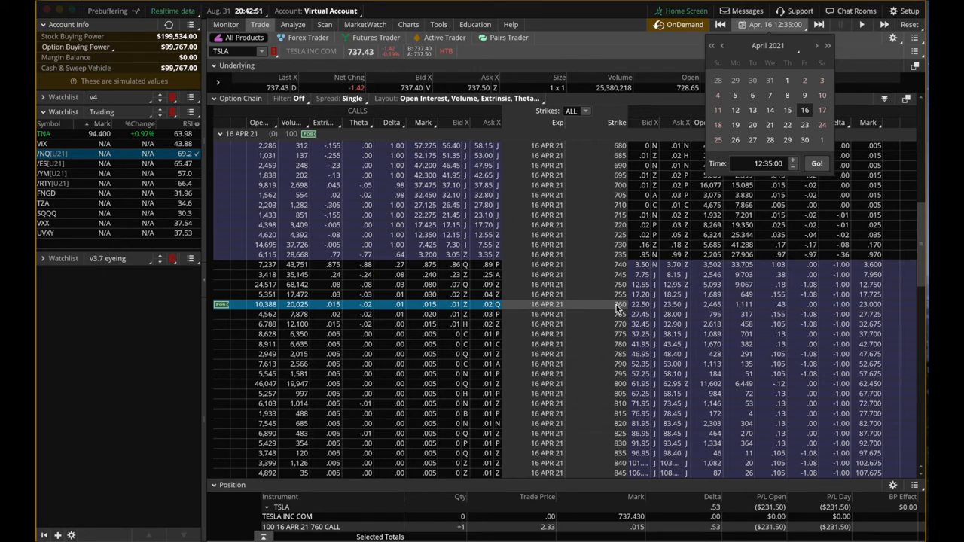
mouse_move(616, 310)
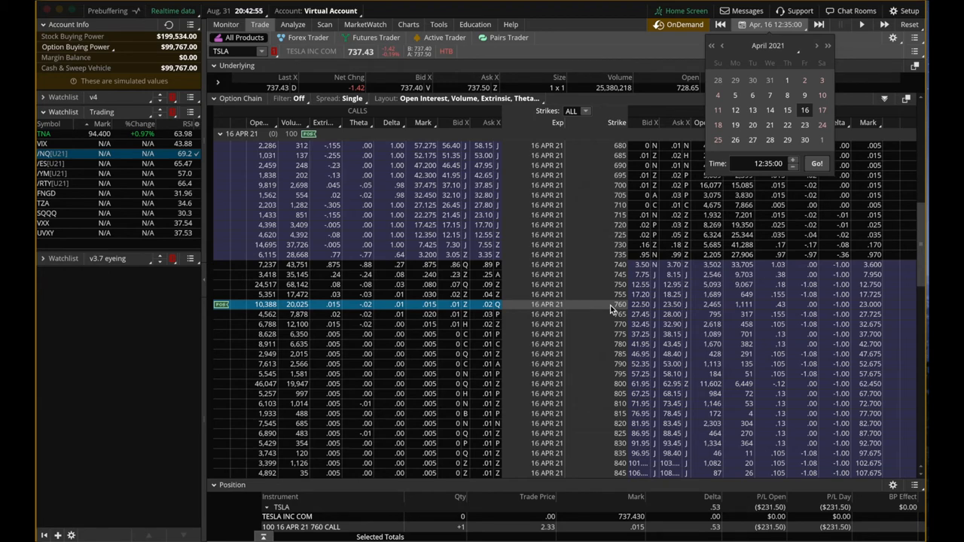
mouse_move(507, 309)
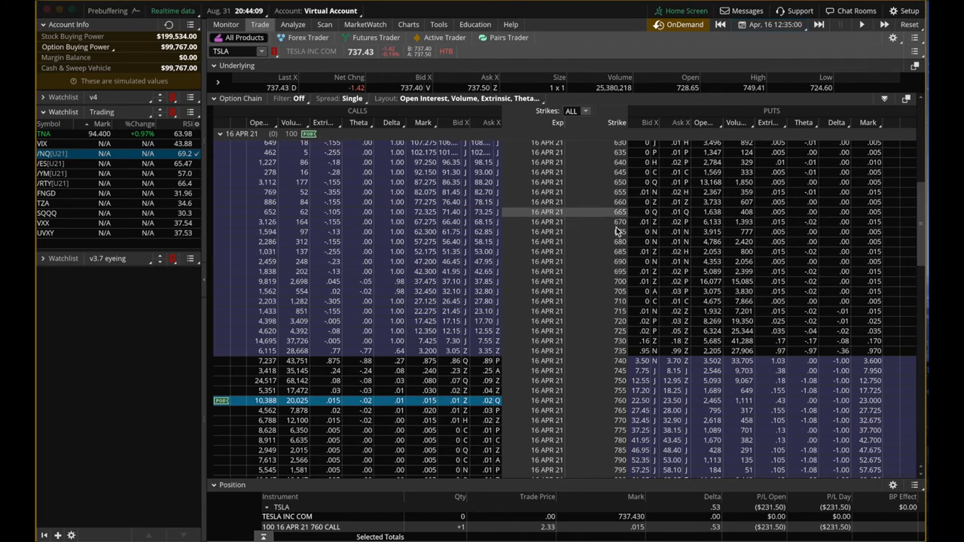
mouse_move(377, 71)
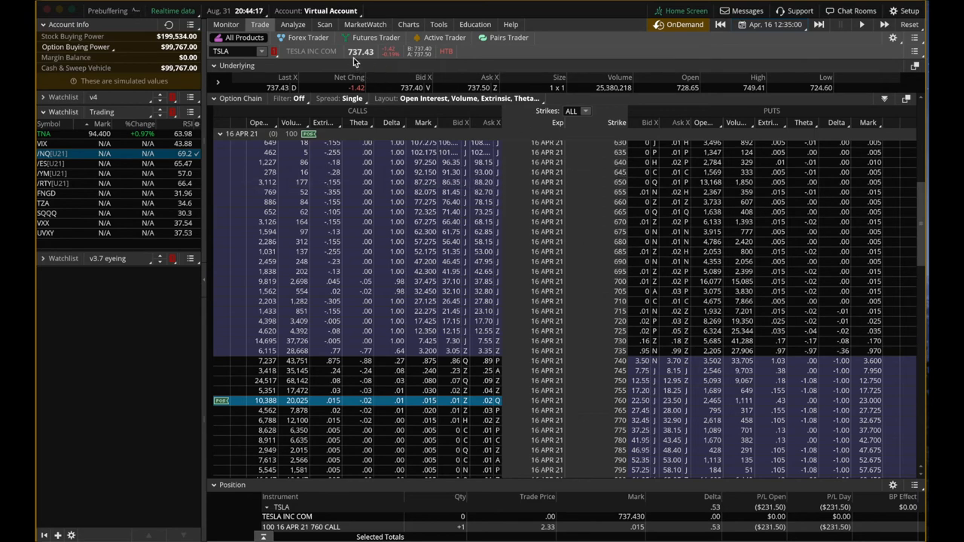
Step: Scroll down the TSLA option chain toward the held 760 call
scroll("down", 3)
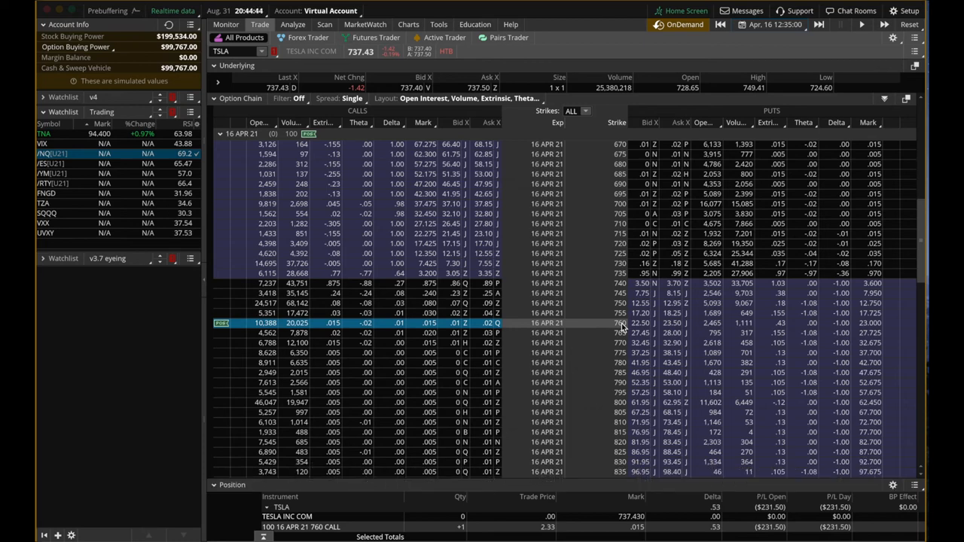
mouse_move(601, 330)
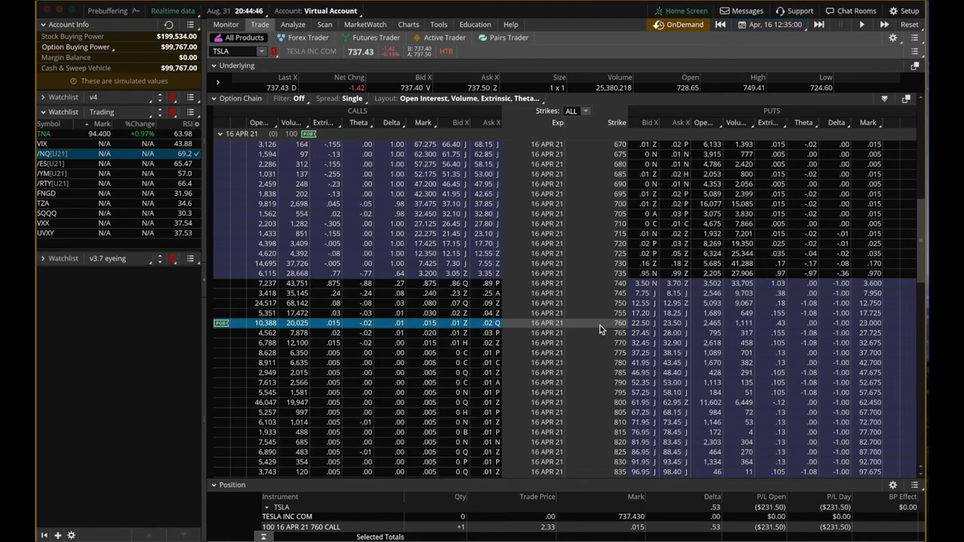
mouse_move(601, 330)
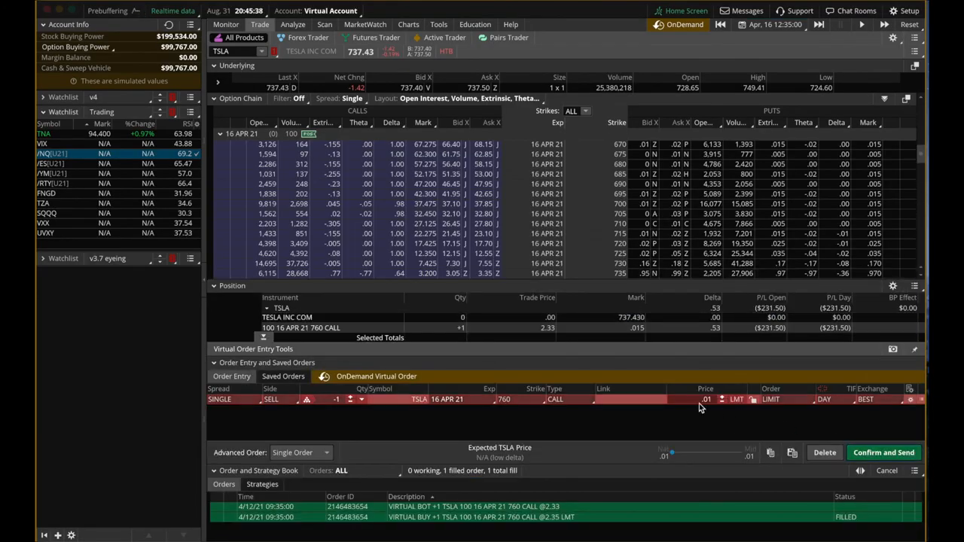
Step: Sell the 760 call at .01, check the $232 day loss in Monitor, and return to Trade
left_click(883, 452)
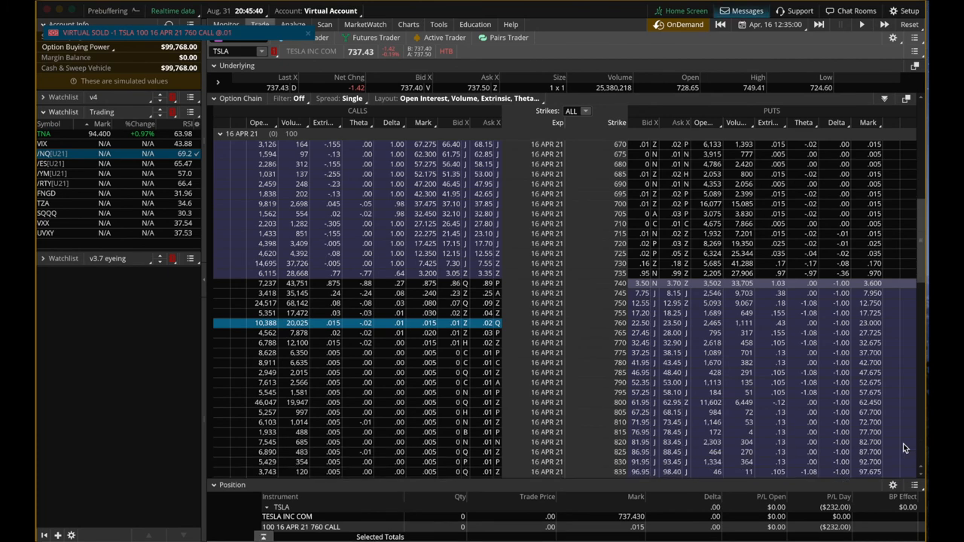
left_click(226, 24)
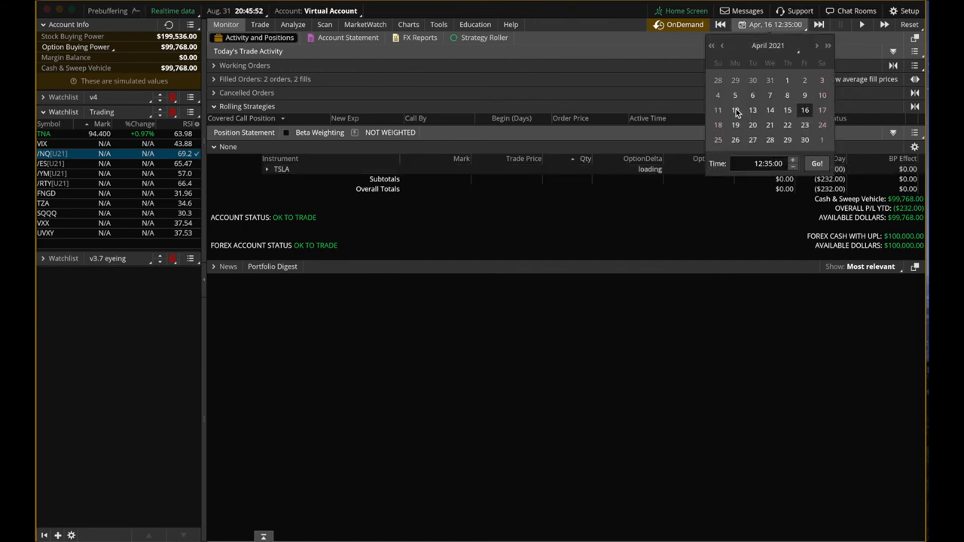
left_click(260, 24)
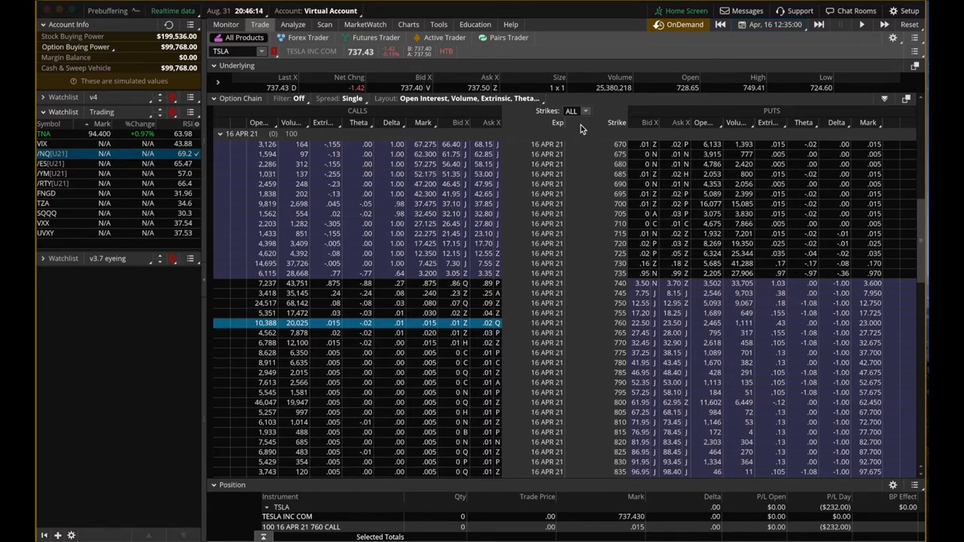
mouse_move(548, 64)
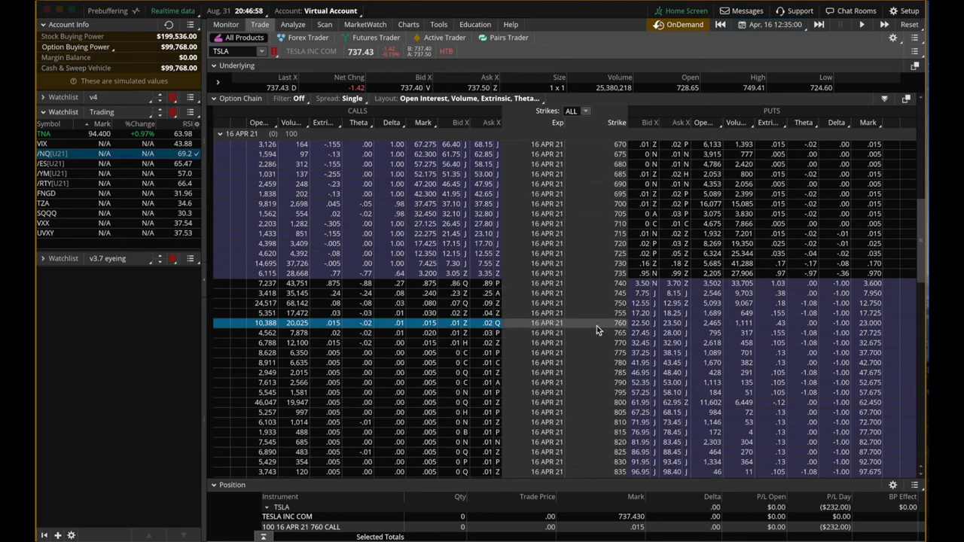
mouse_move(580, 273)
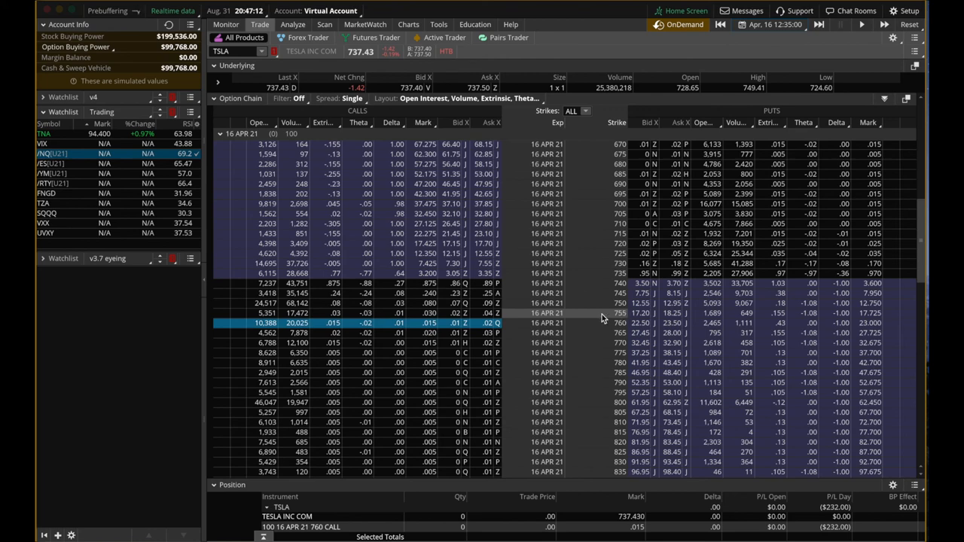
mouse_move(614, 327)
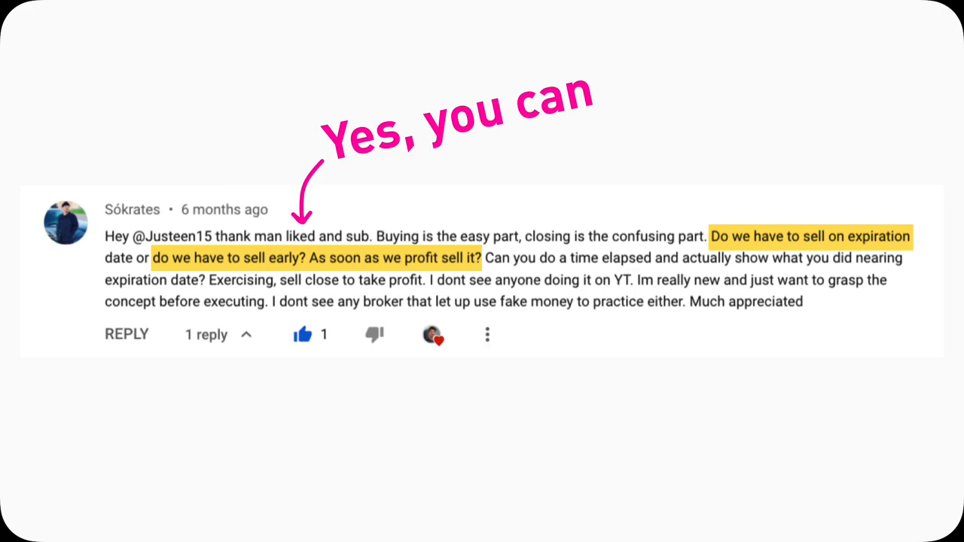
left_click(426, 467)
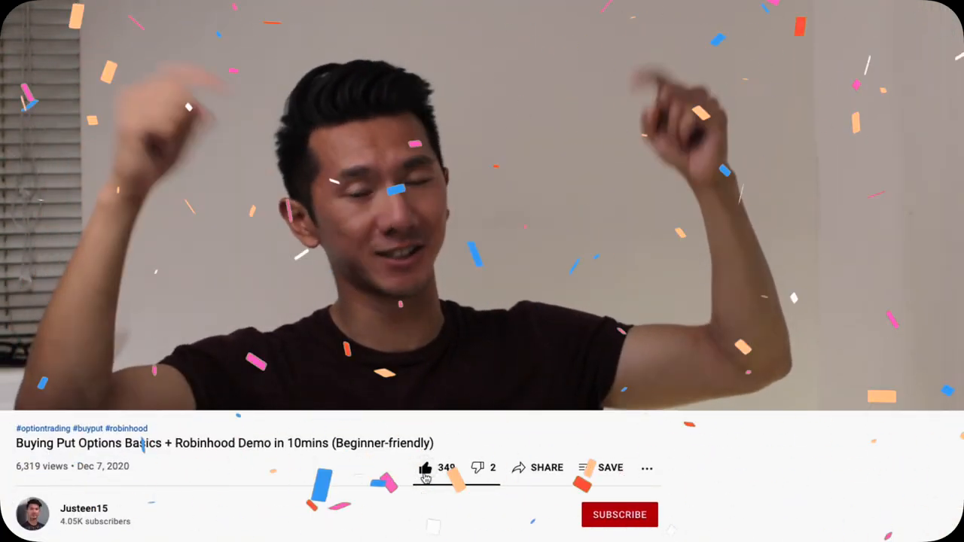
Step: Subscribe to the channel of the put options tutorial video
left_click(620, 515)
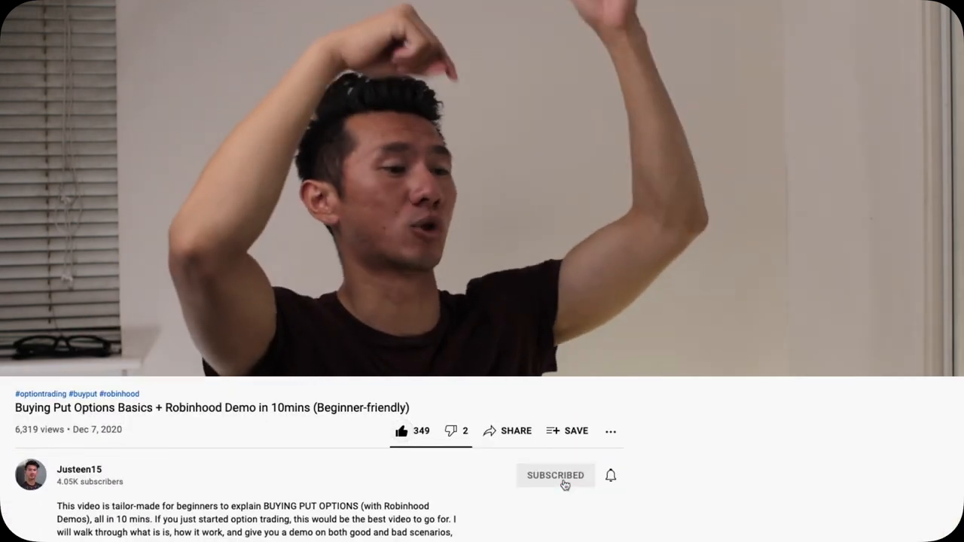